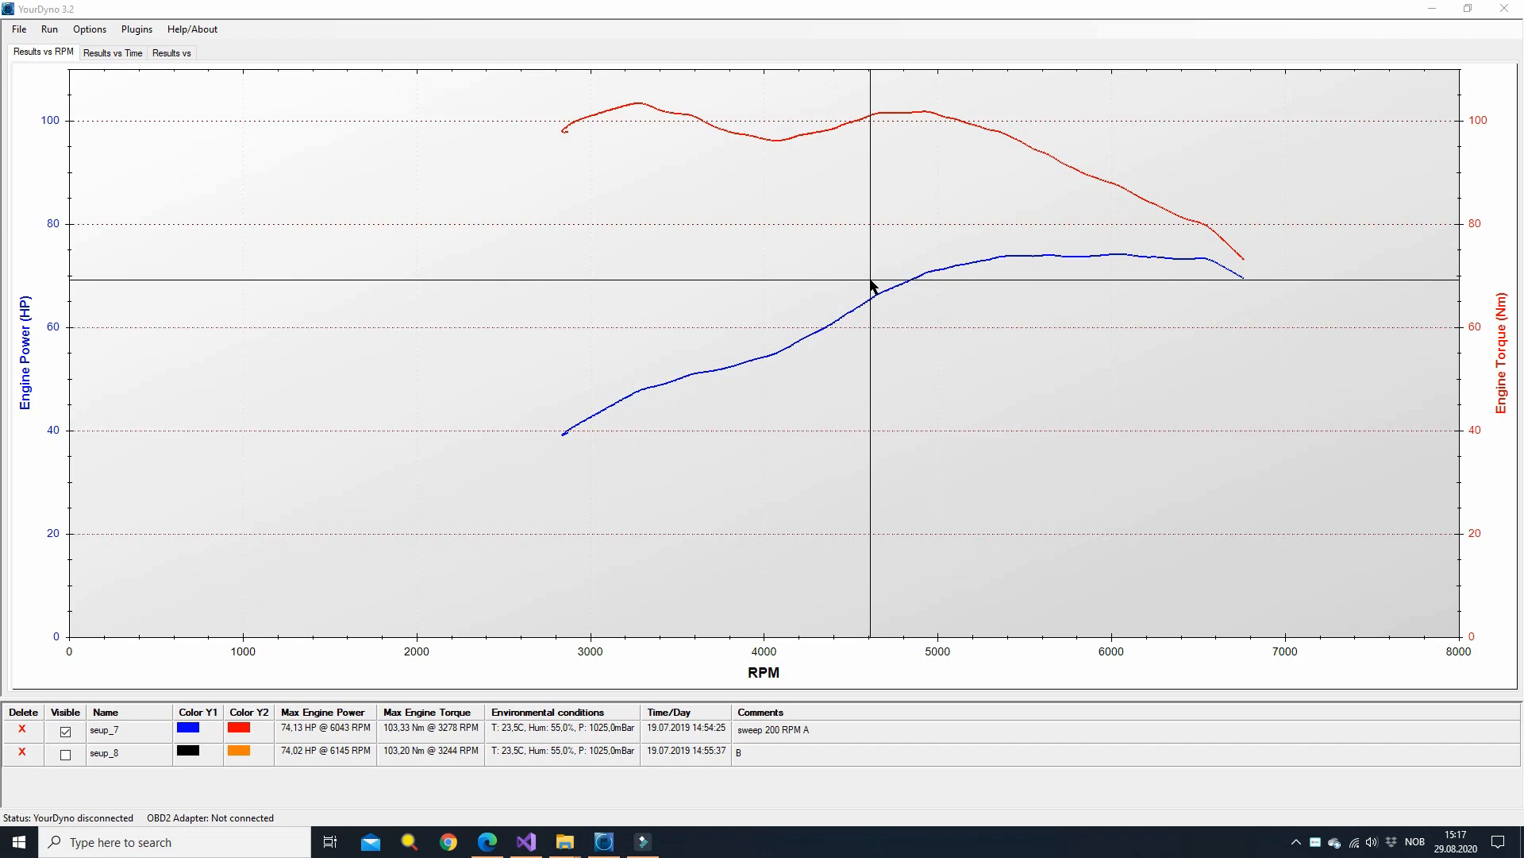
pyautogui.moveTo(860, 283)
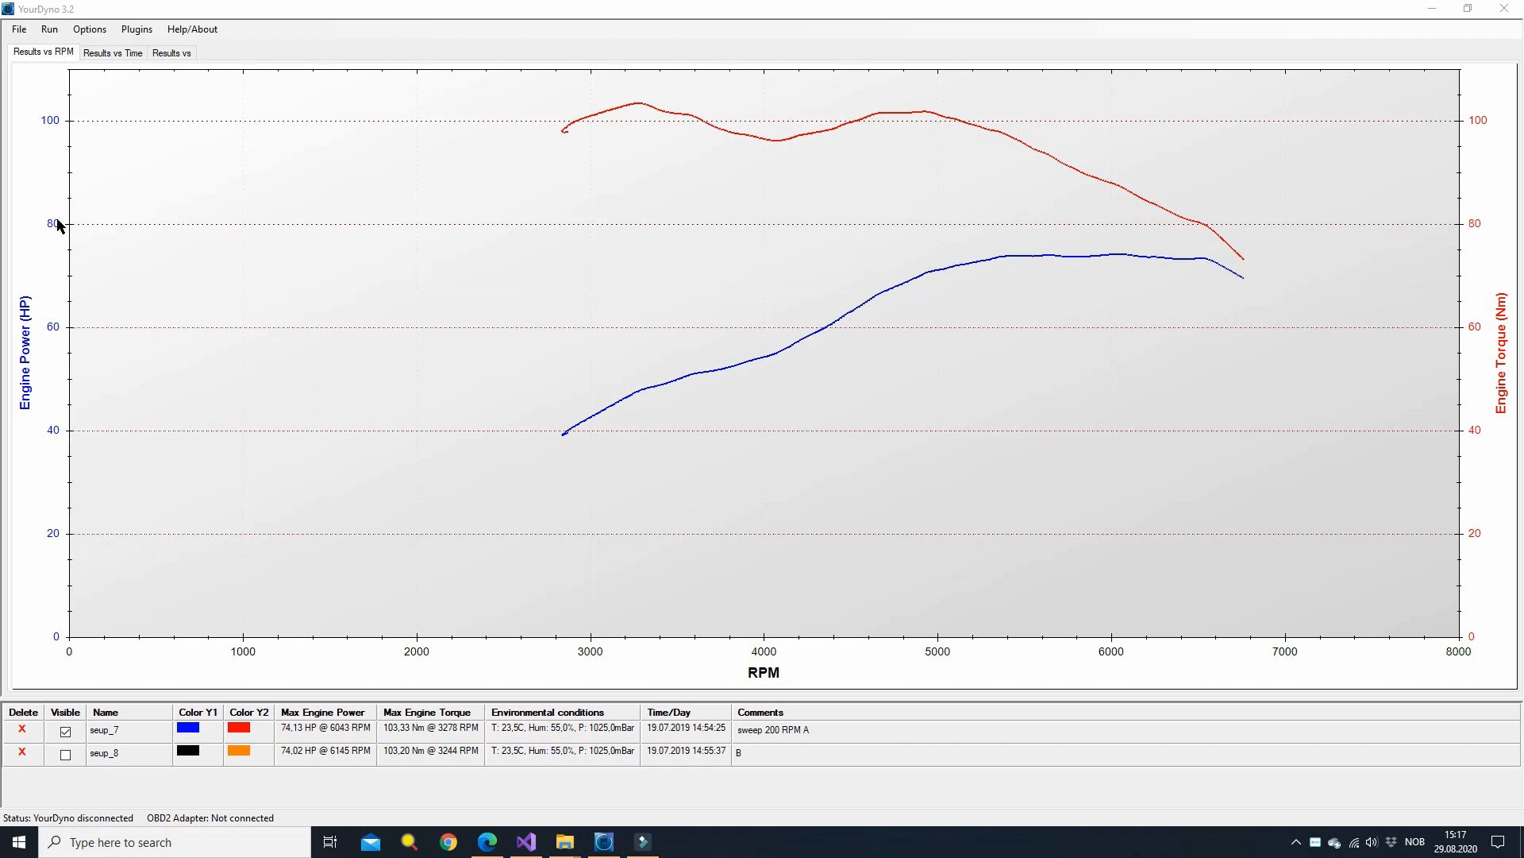
pyautogui.moveTo(235, 147)
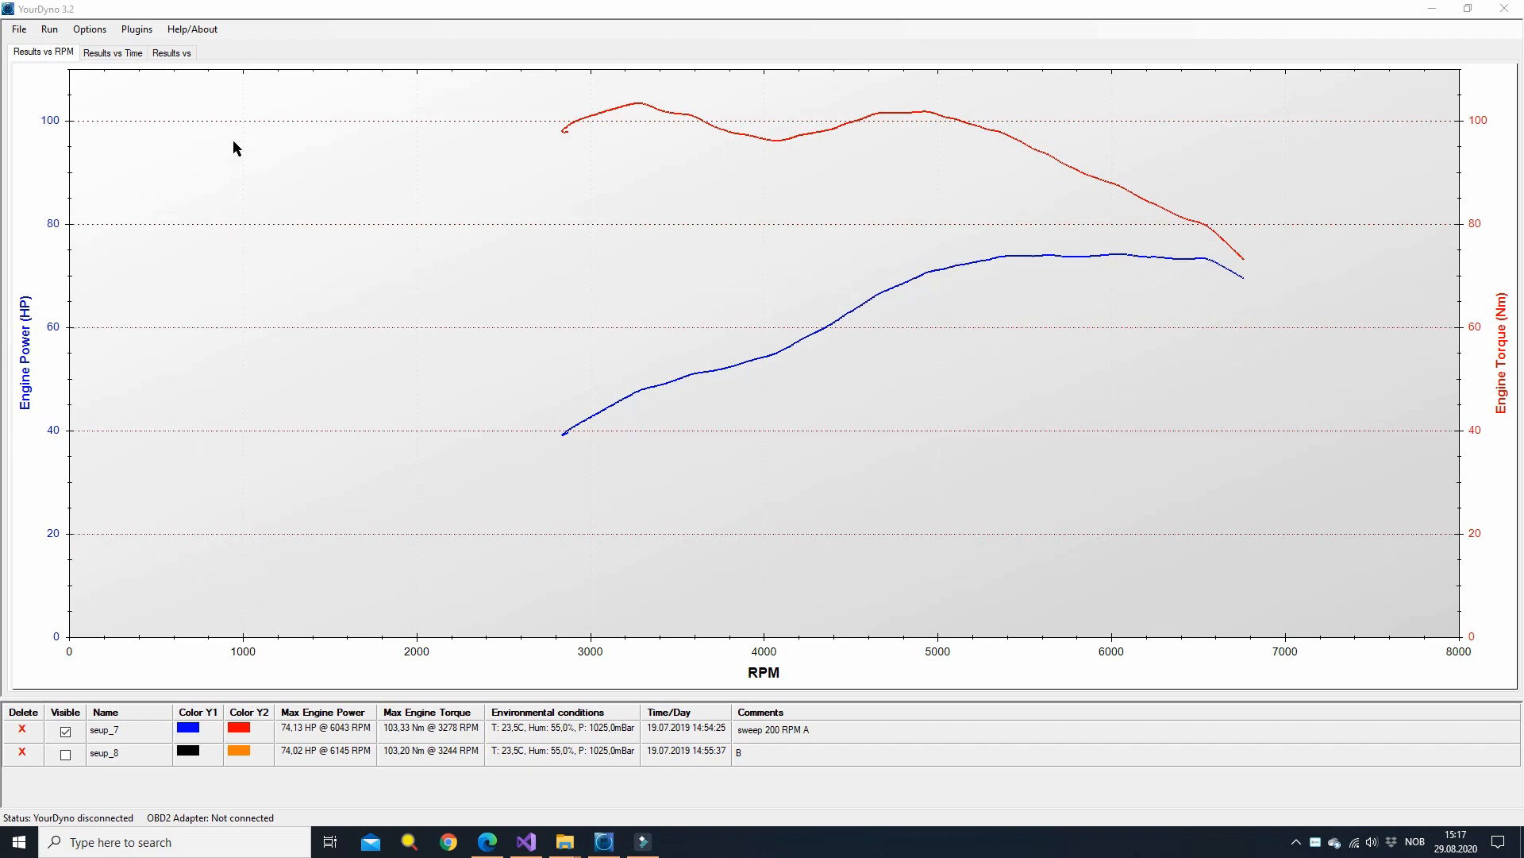
pyautogui.moveTo(1485, 265)
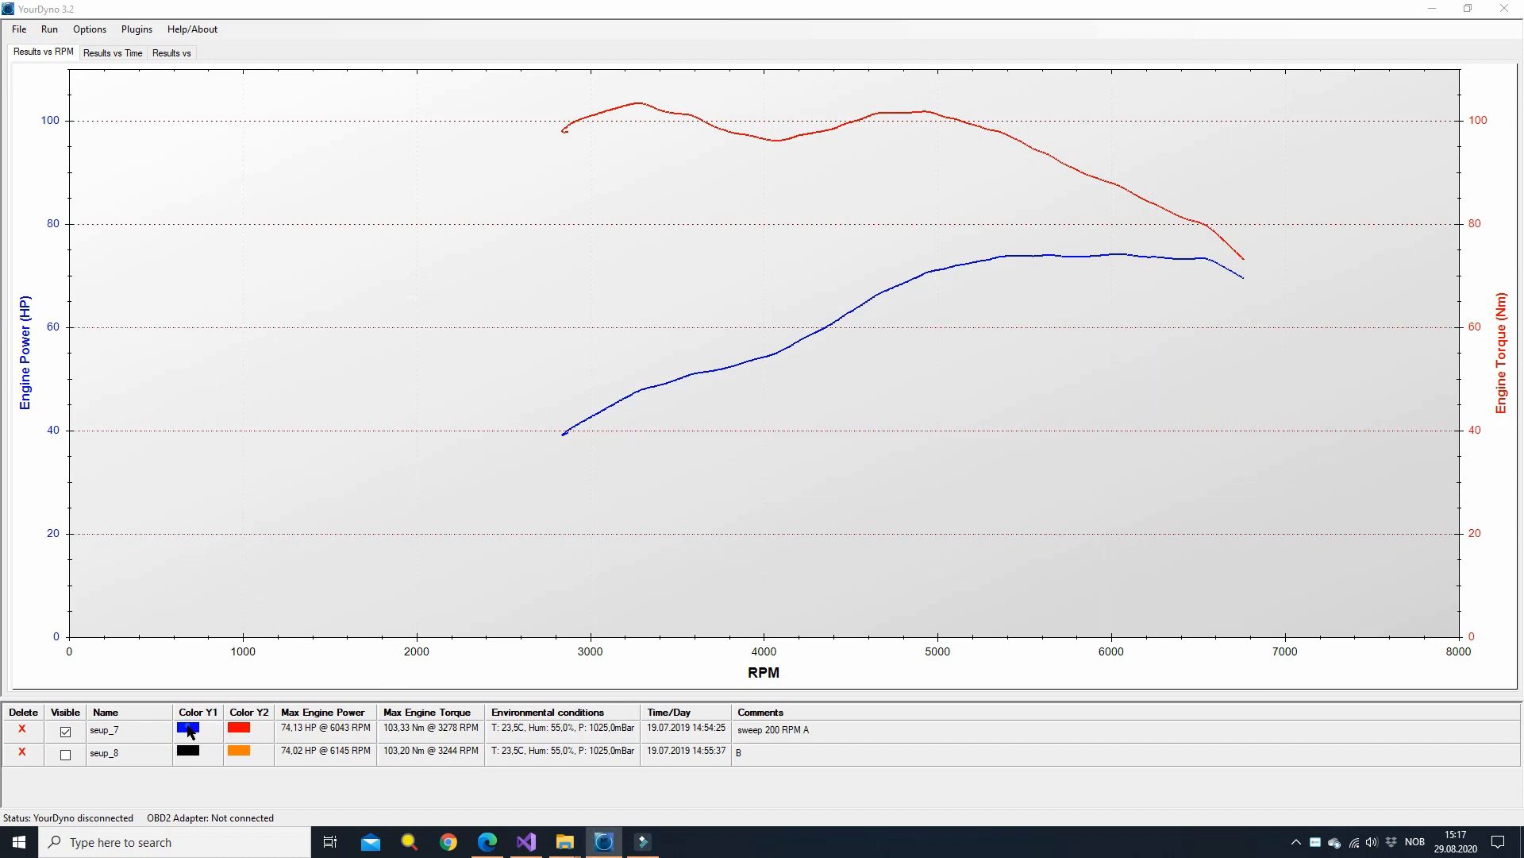
# Step: Change seup_7's Y1 power-curve colour from blue to pink
pyautogui.click(187, 730)
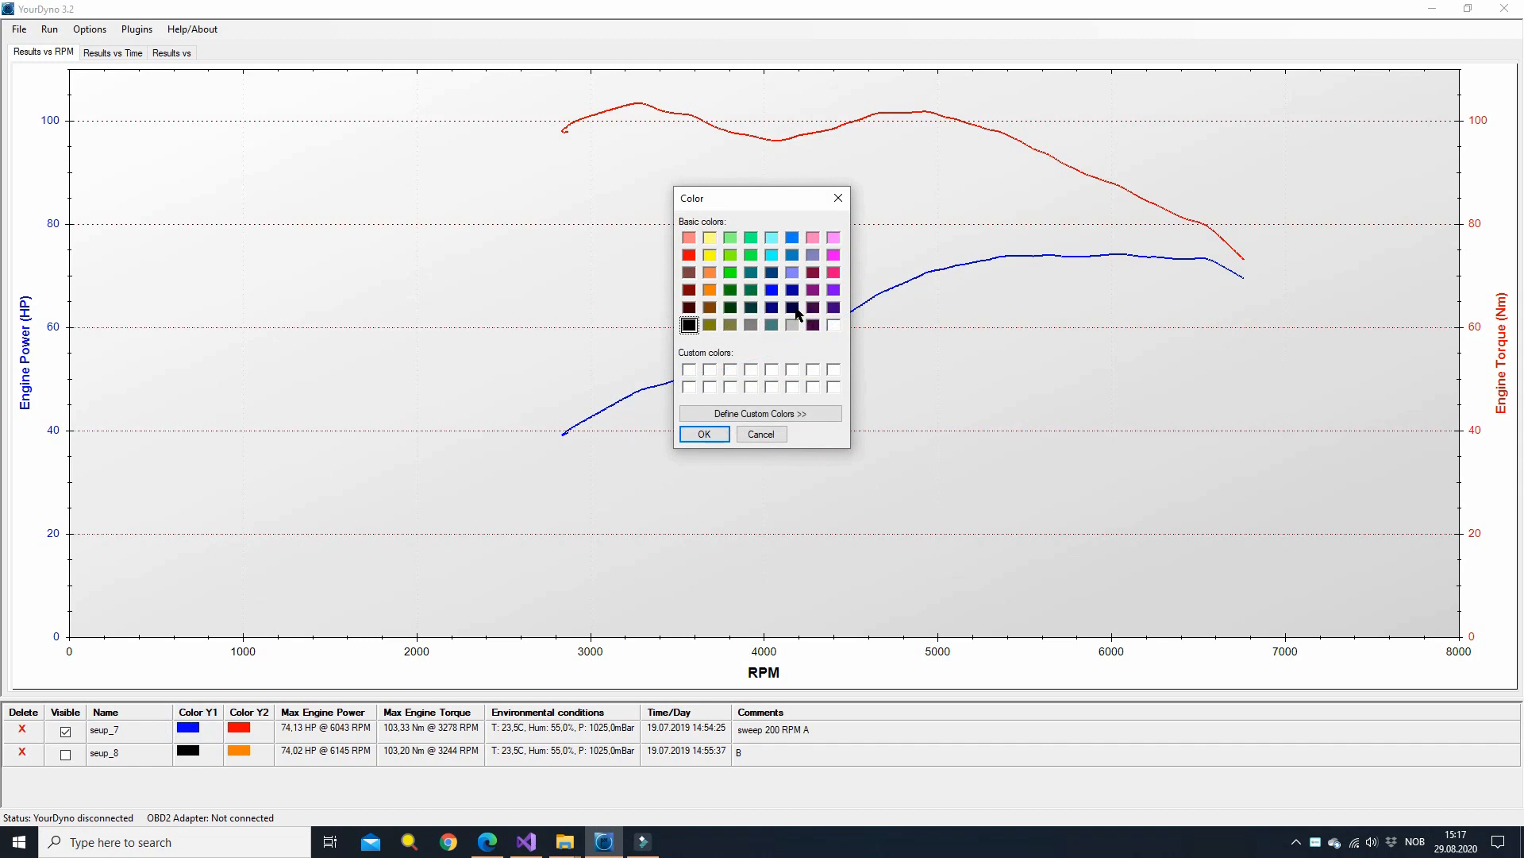
pyautogui.click(834, 272)
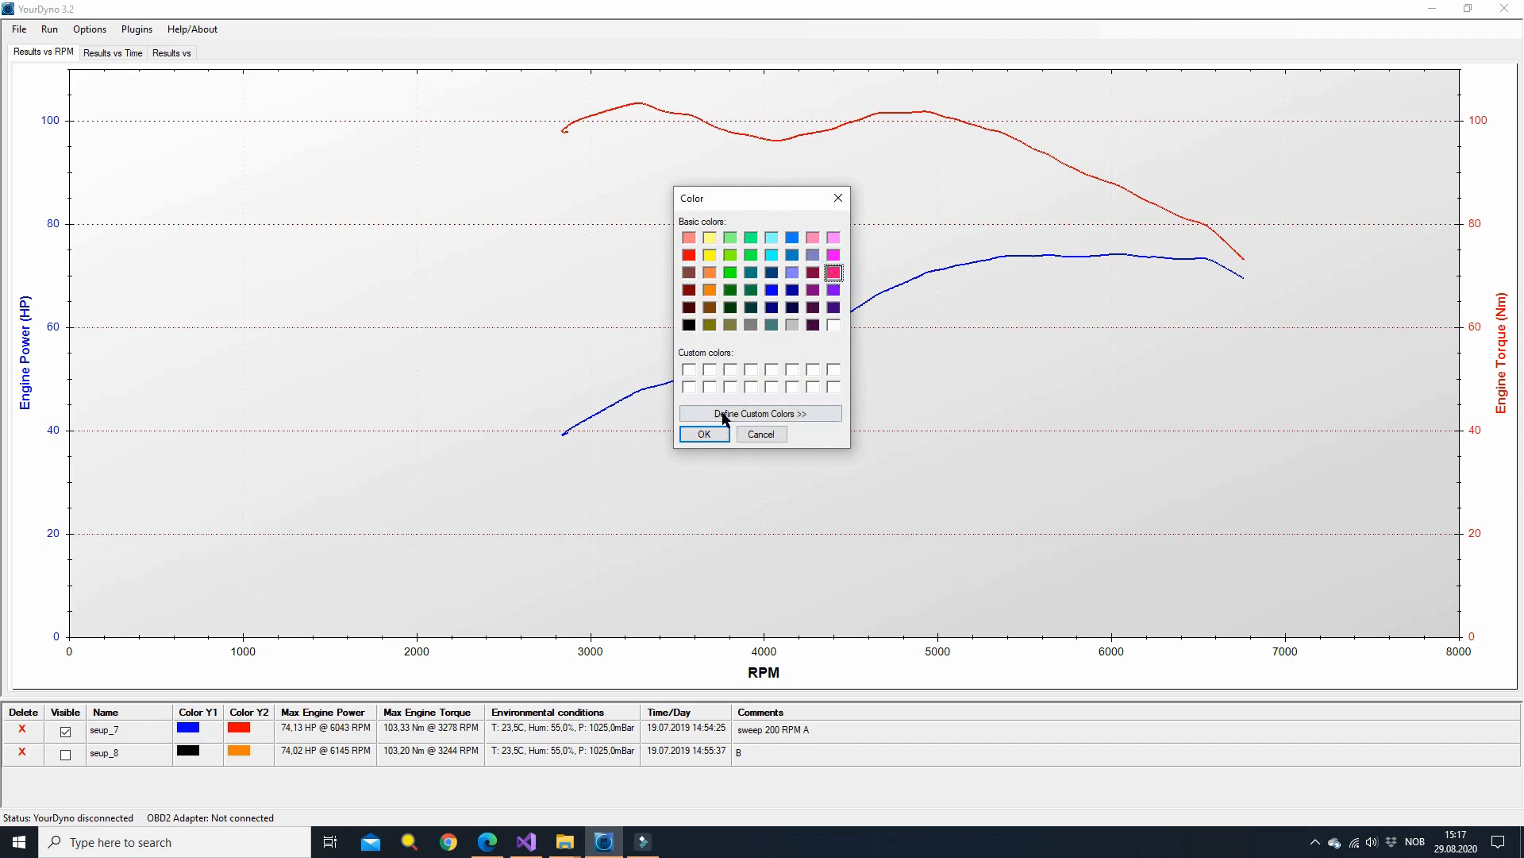
pyautogui.click(704, 434)
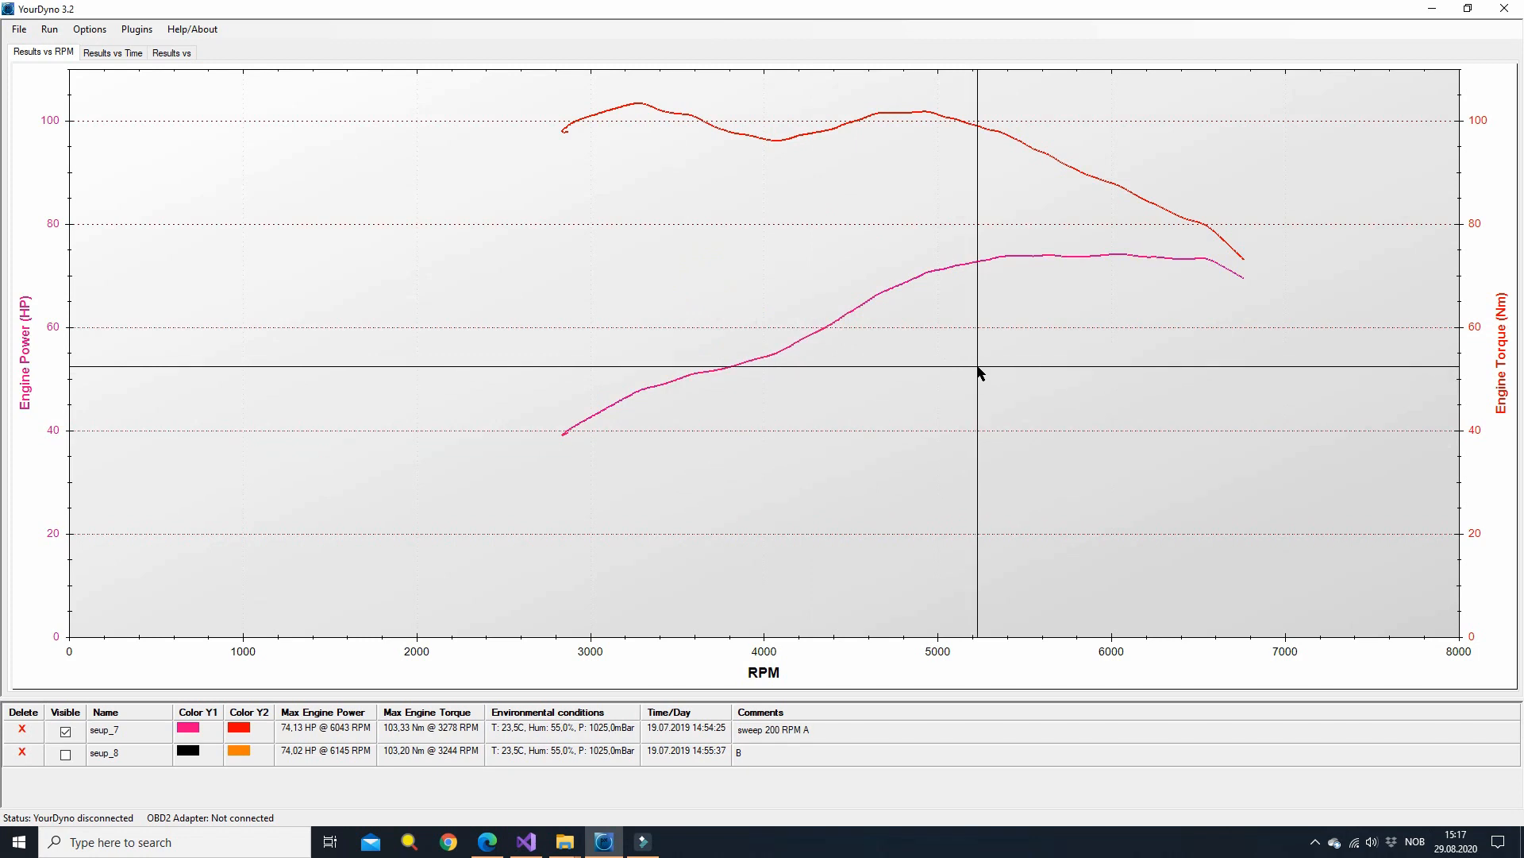
pyautogui.moveTo(20, 735)
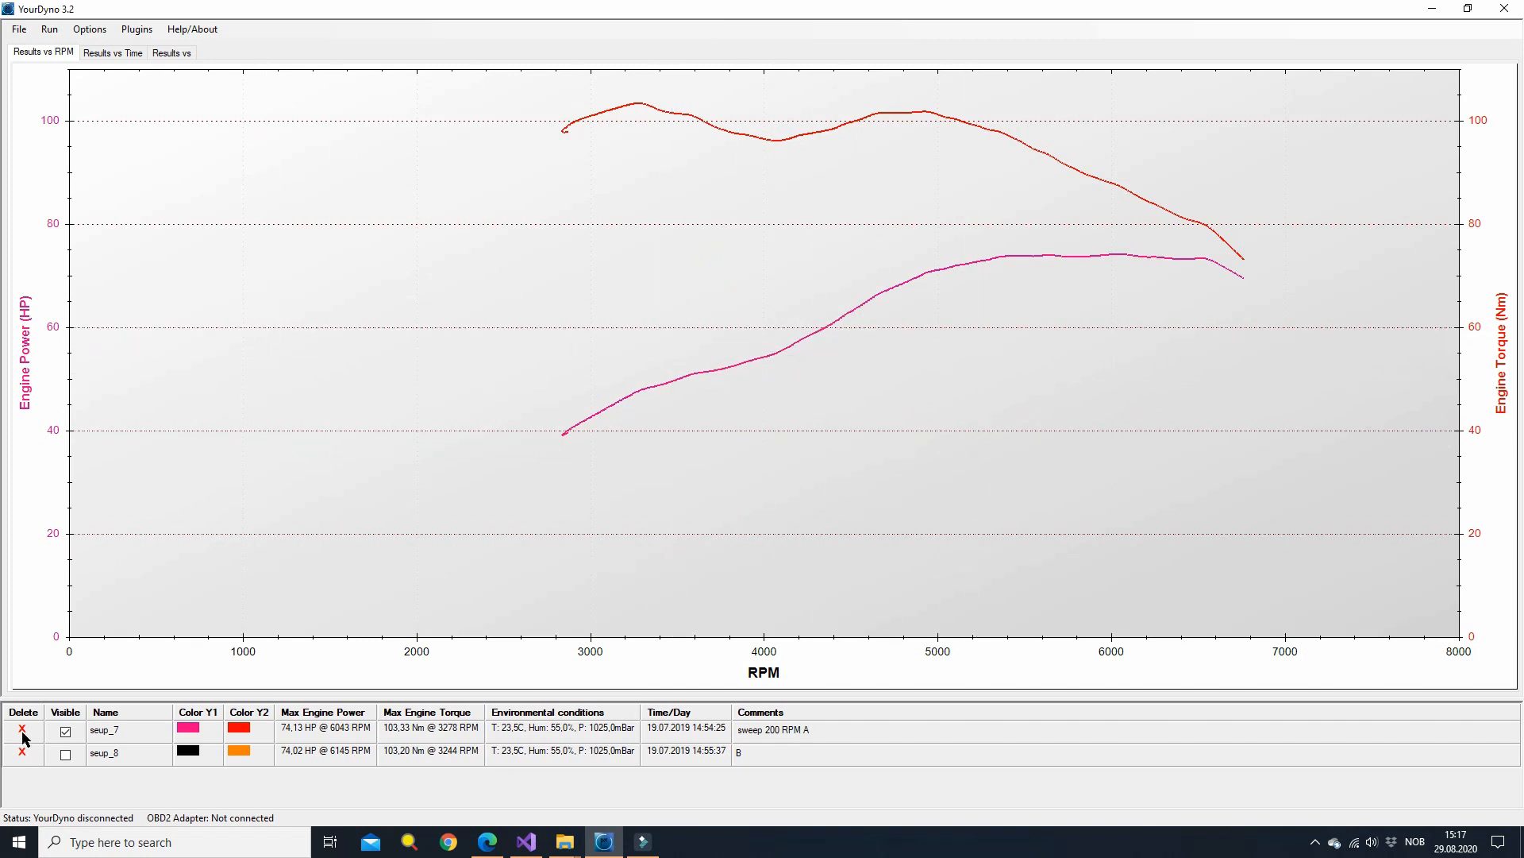
# Step: Make run seup_8 visible so its curves overlay seup_7's
pyautogui.click(65, 753)
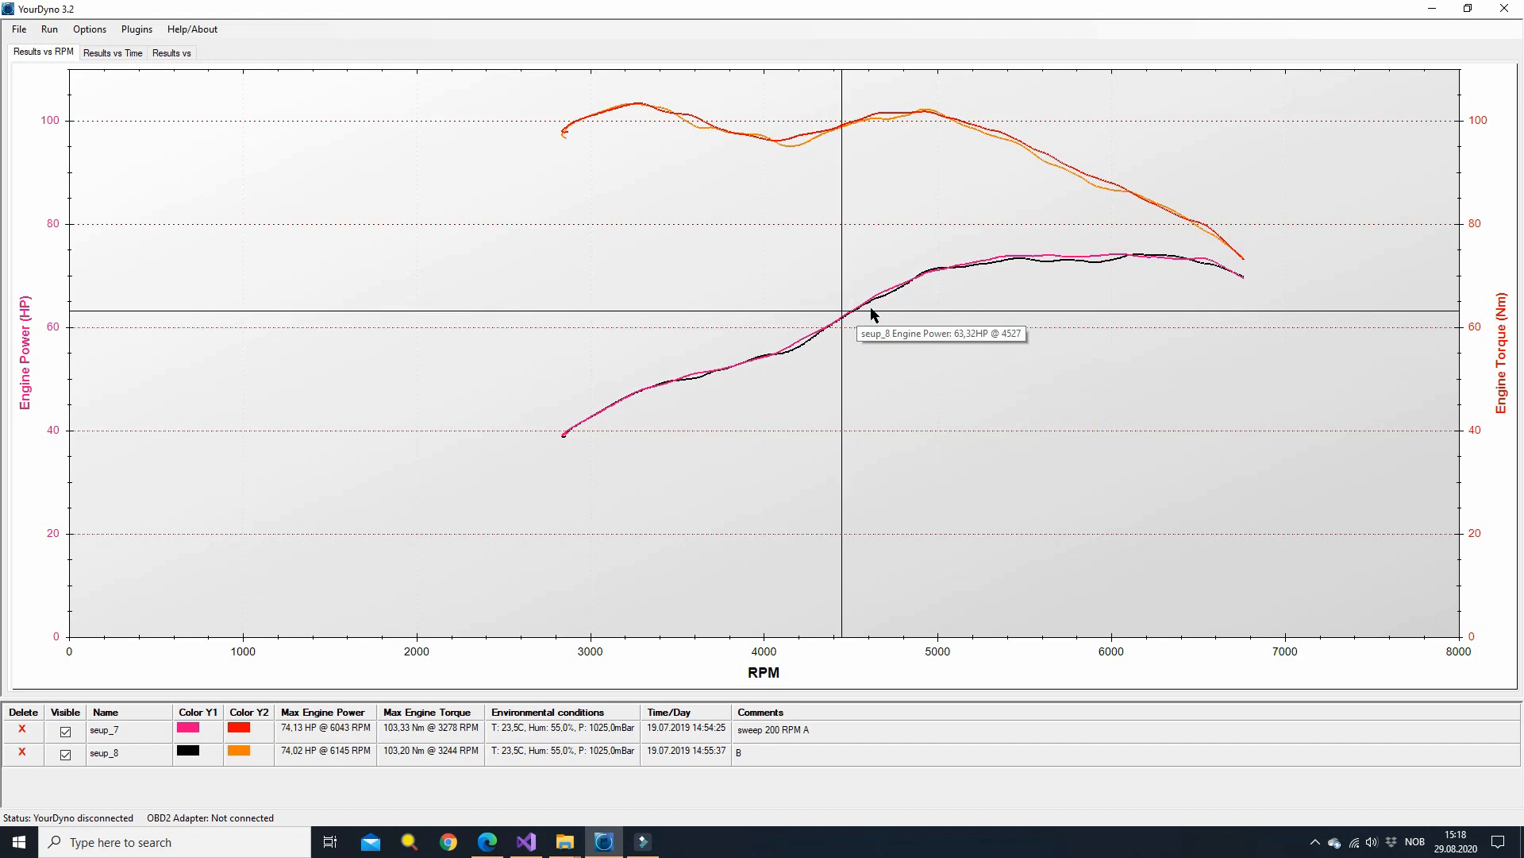
pyautogui.moveTo(939, 272)
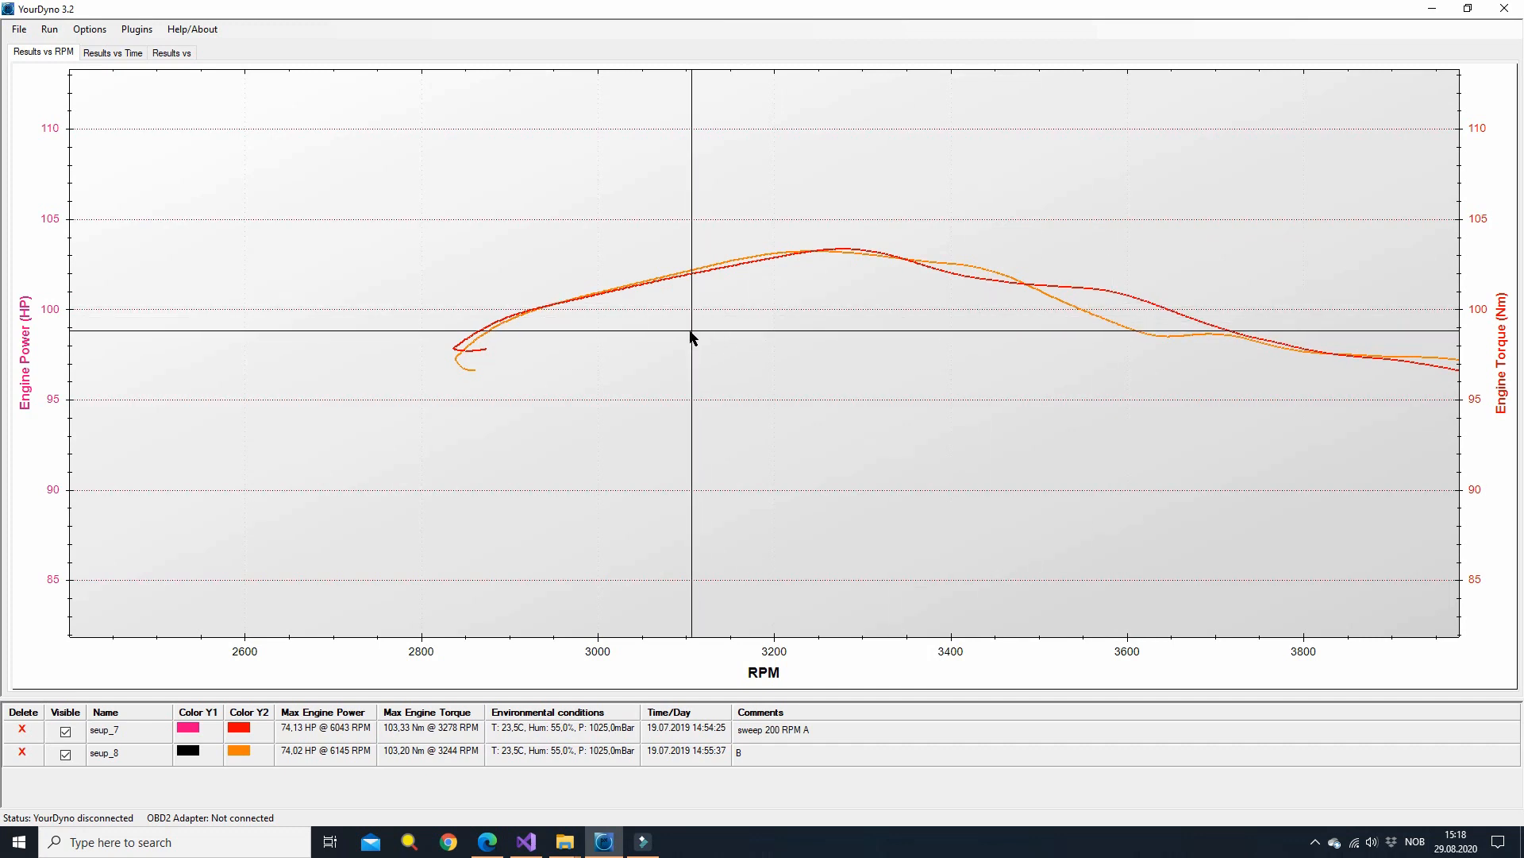
pyautogui.moveTo(639, 352)
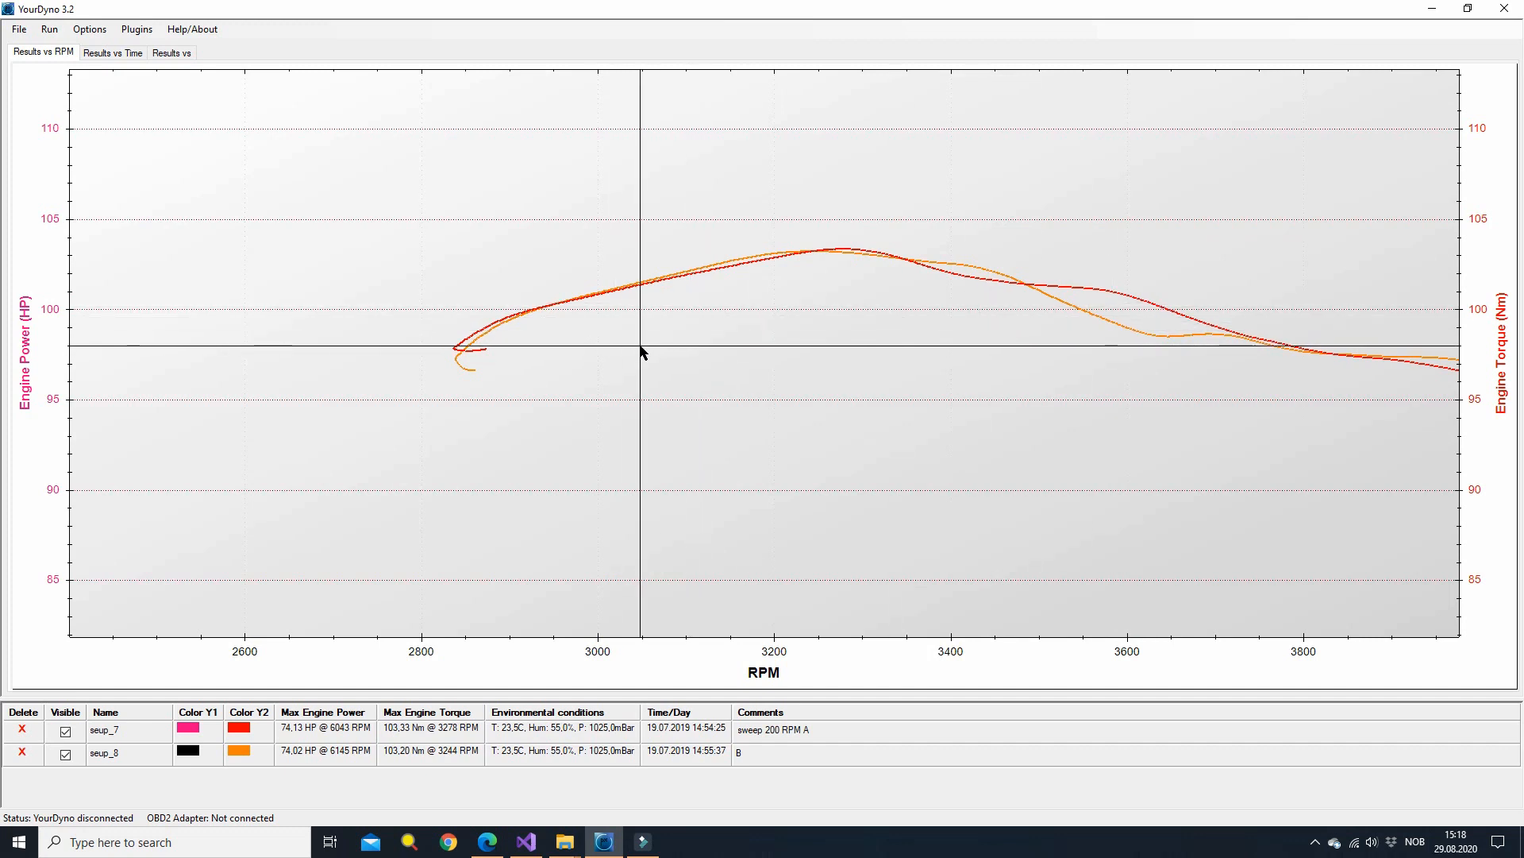
pyautogui.moveTo(640, 347)
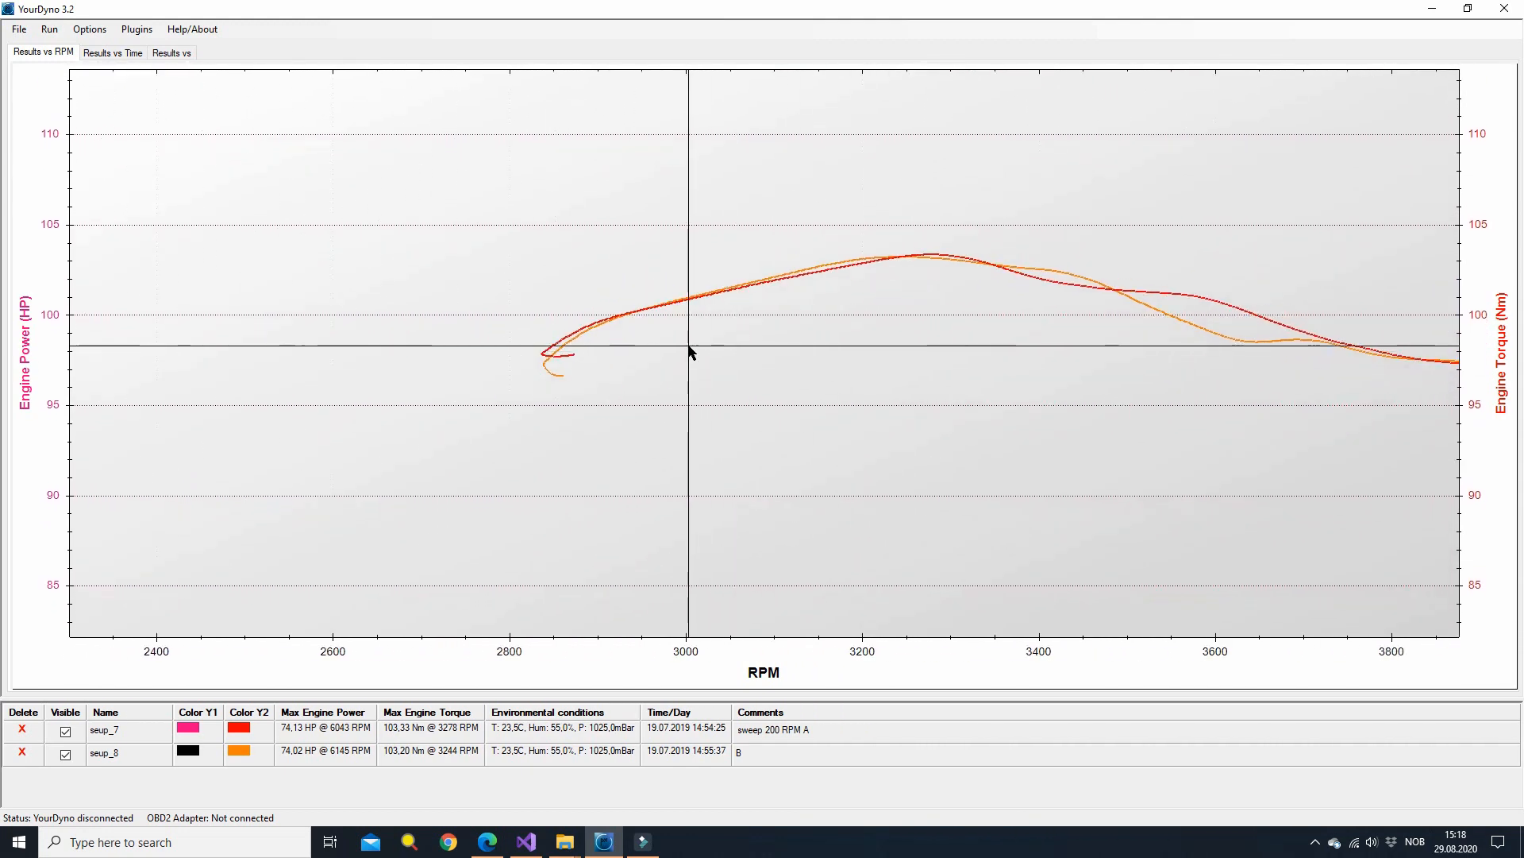
pyautogui.moveTo(552, 362)
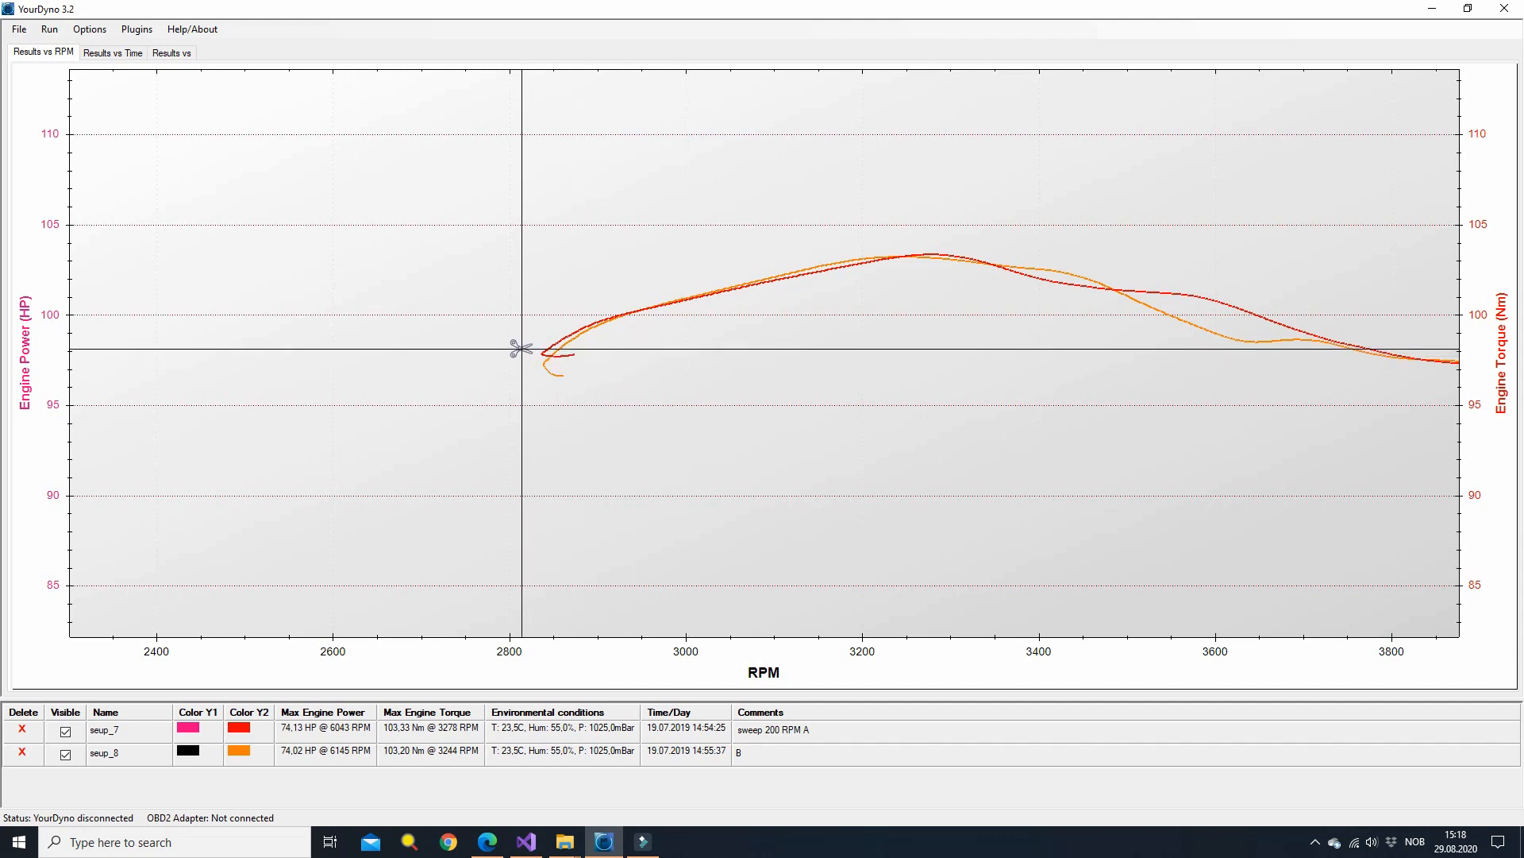
# Step: Zoom the chart onto both runs' torque curves between about 2500 and 5500 RPM
pyautogui.moveTo(521, 347); pyautogui.dragTo(600, 391)
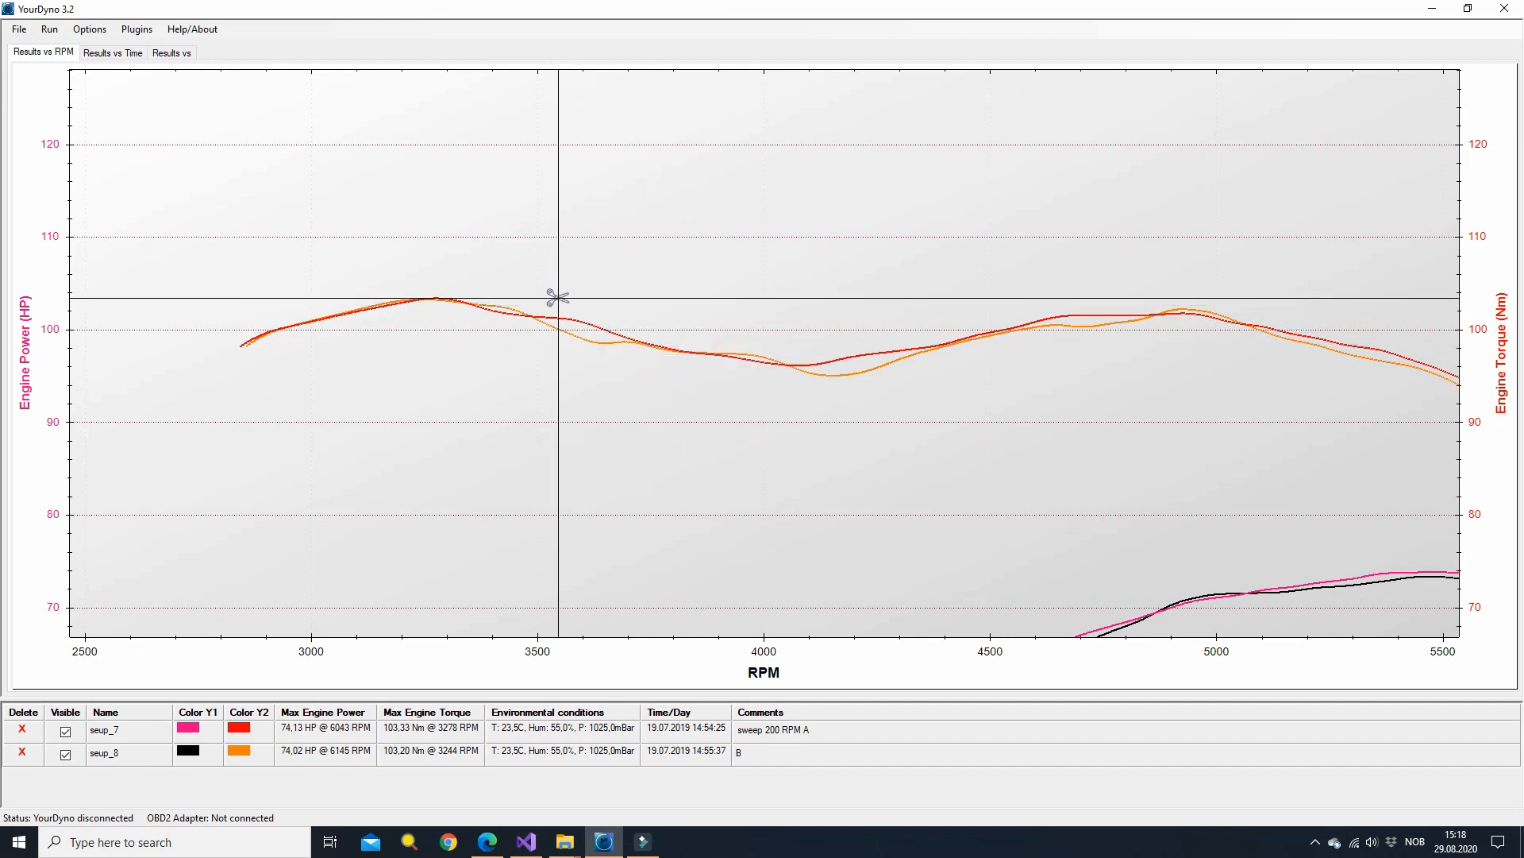
pyautogui.moveTo(545, 297); pyautogui.dragTo(783, 406)
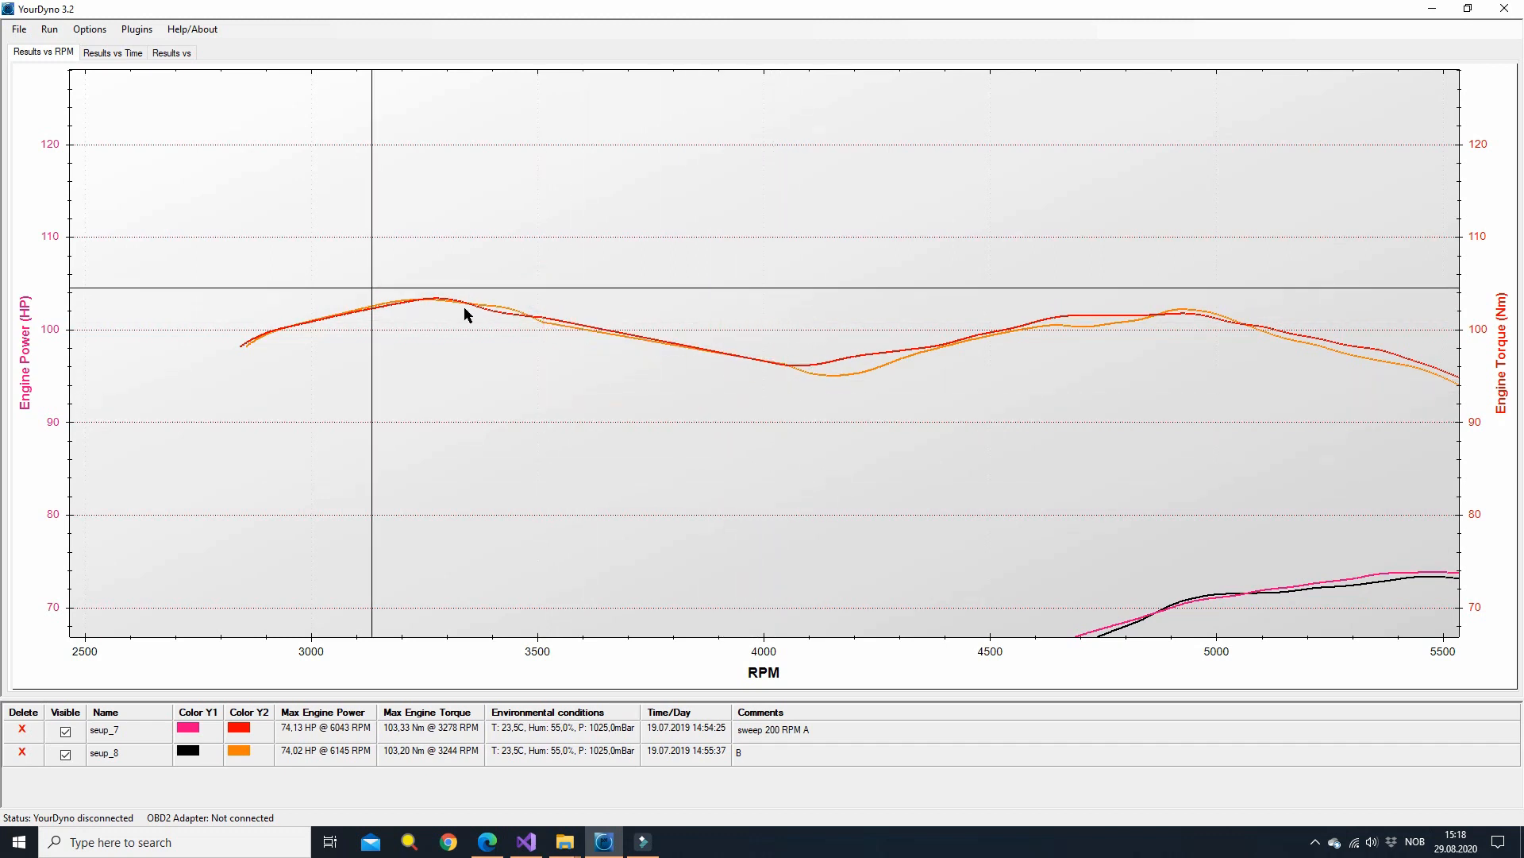
pyautogui.moveTo(778, 413)
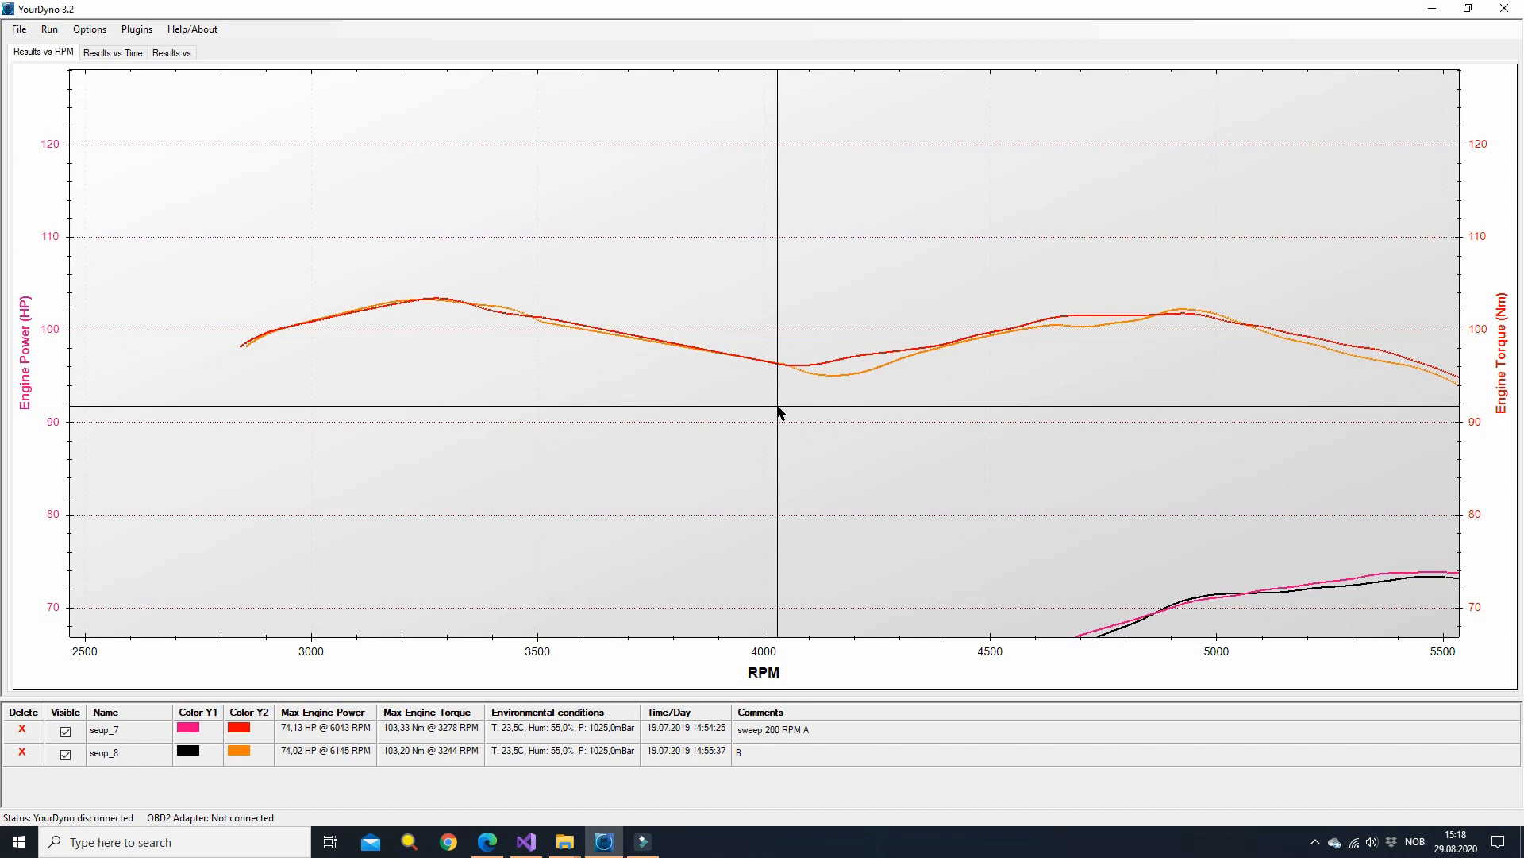
# Step: Synchronize the Y1 power and Y2 torque axes to one shared 0–110 scale
pyautogui.rightClick(778, 413)
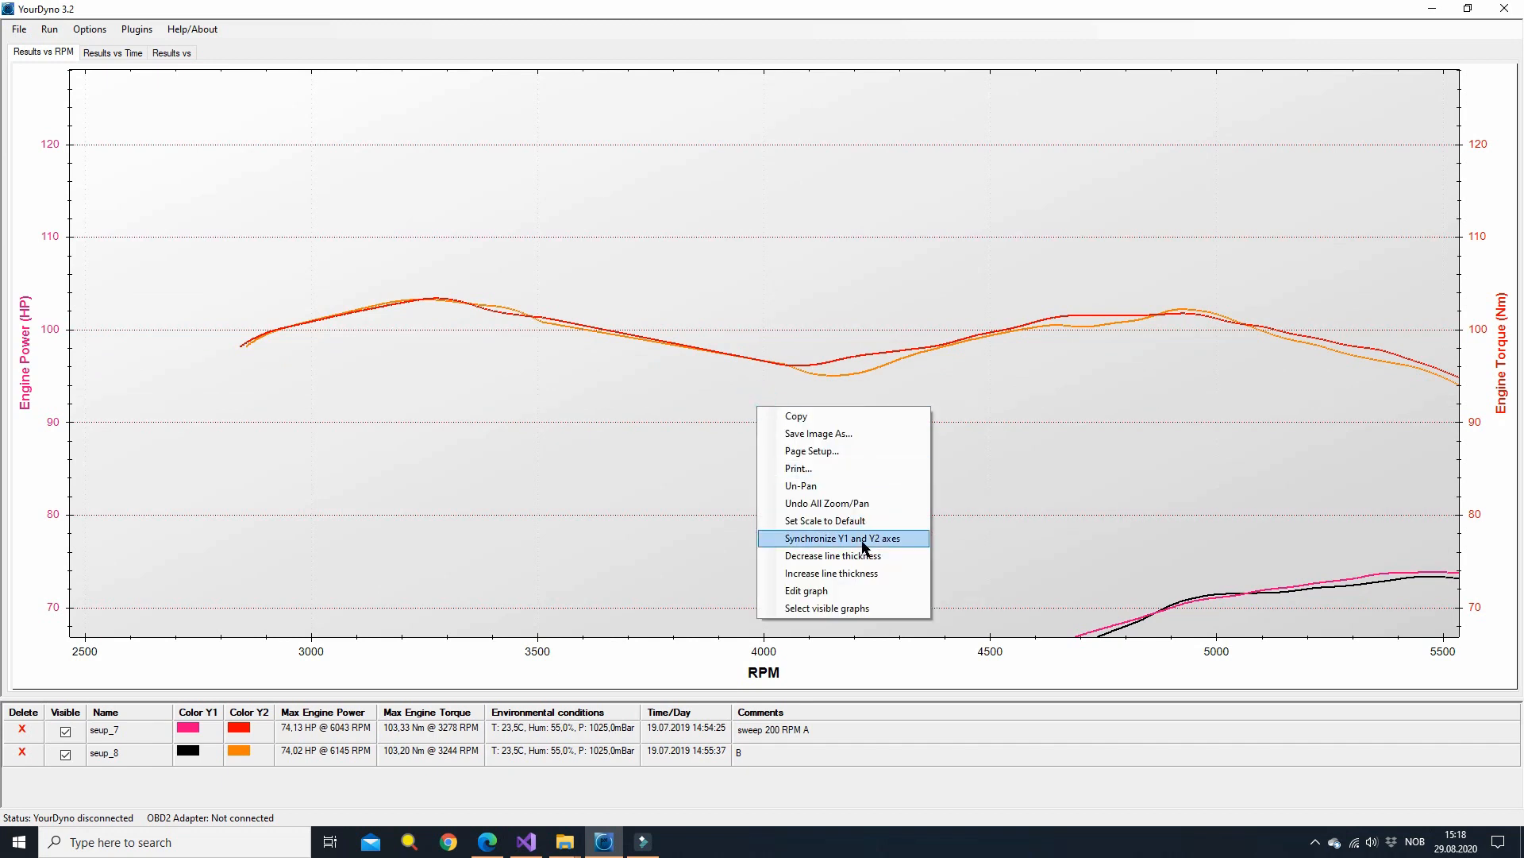
pyautogui.click(824, 521)
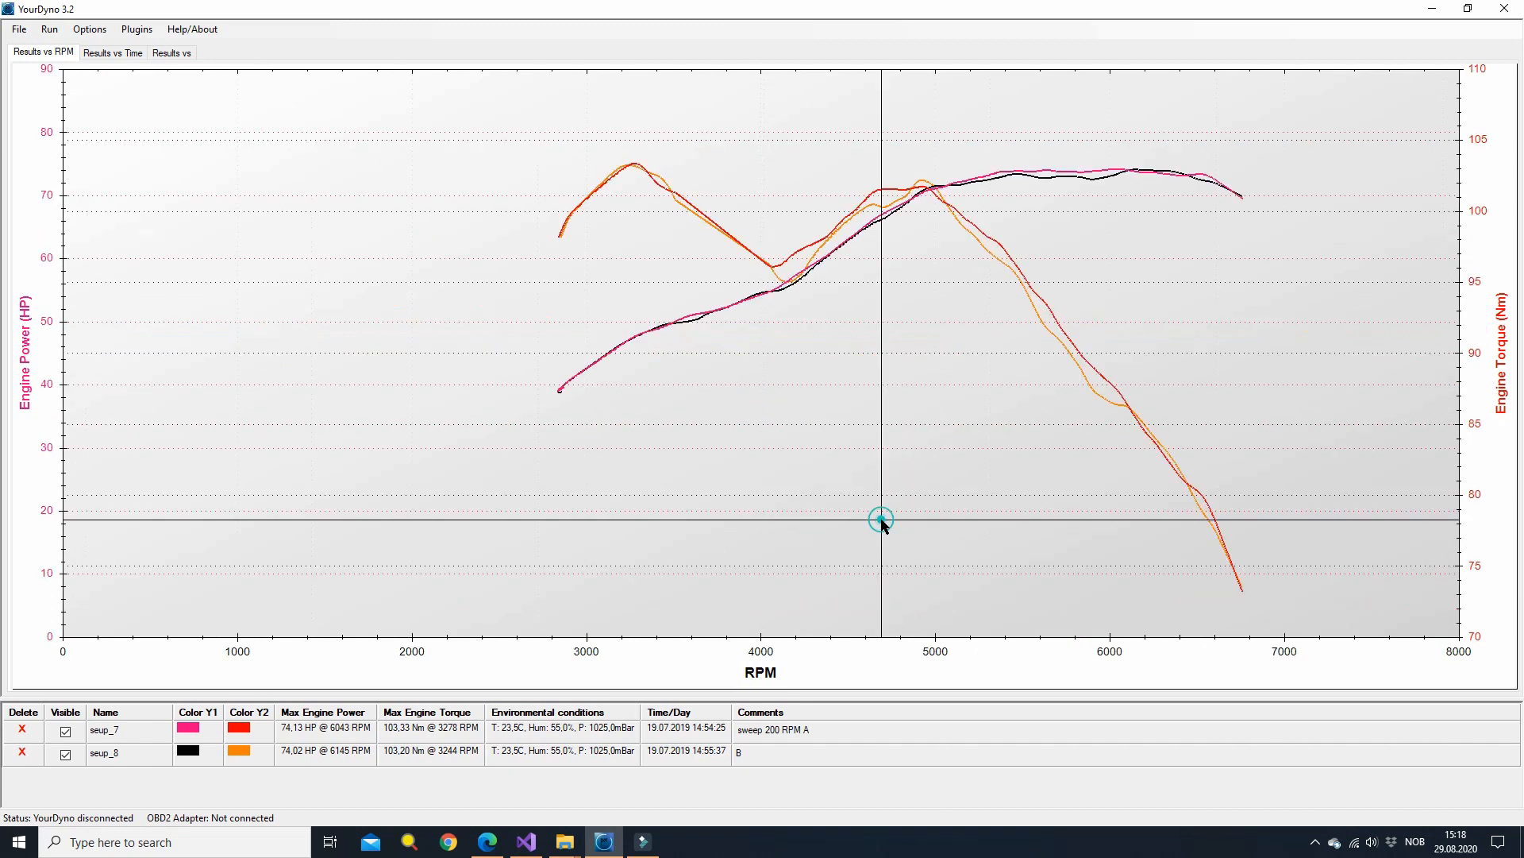
pyautogui.rightClick(880, 518)
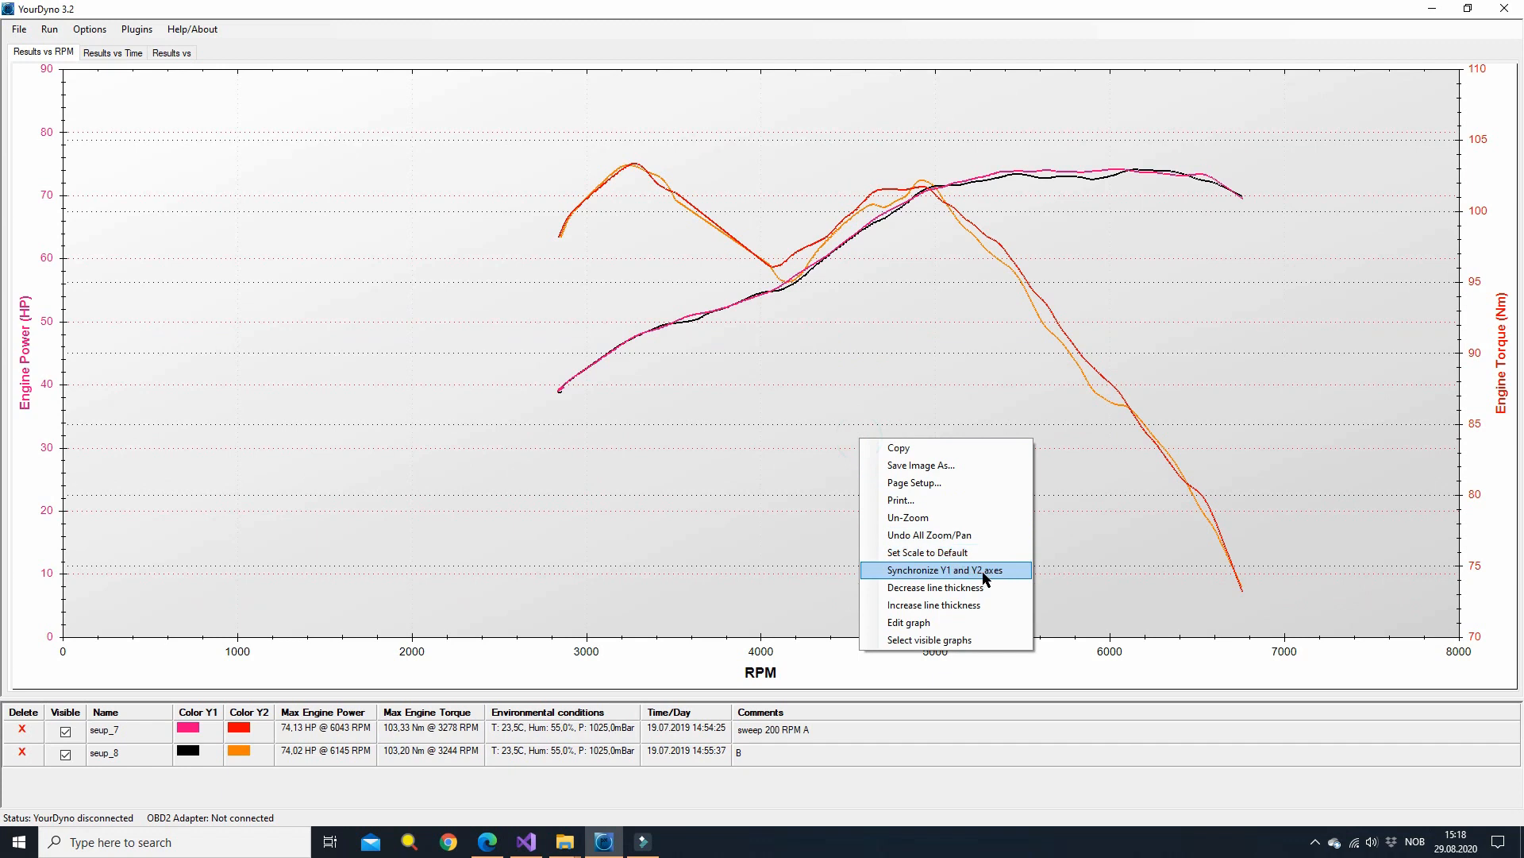
pyautogui.click(940, 570)
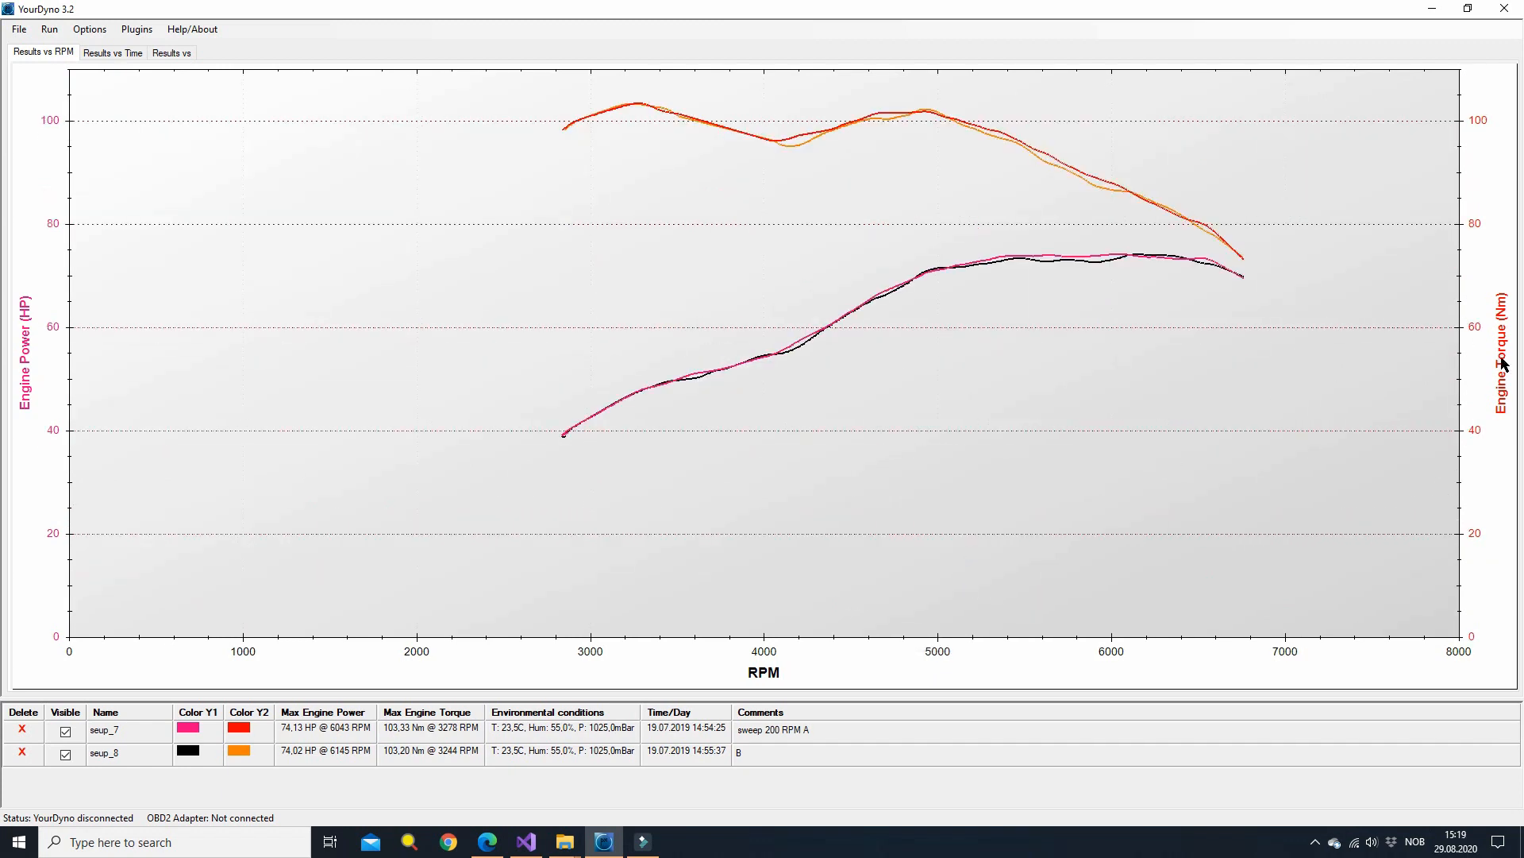
pyautogui.moveTo(1501, 345)
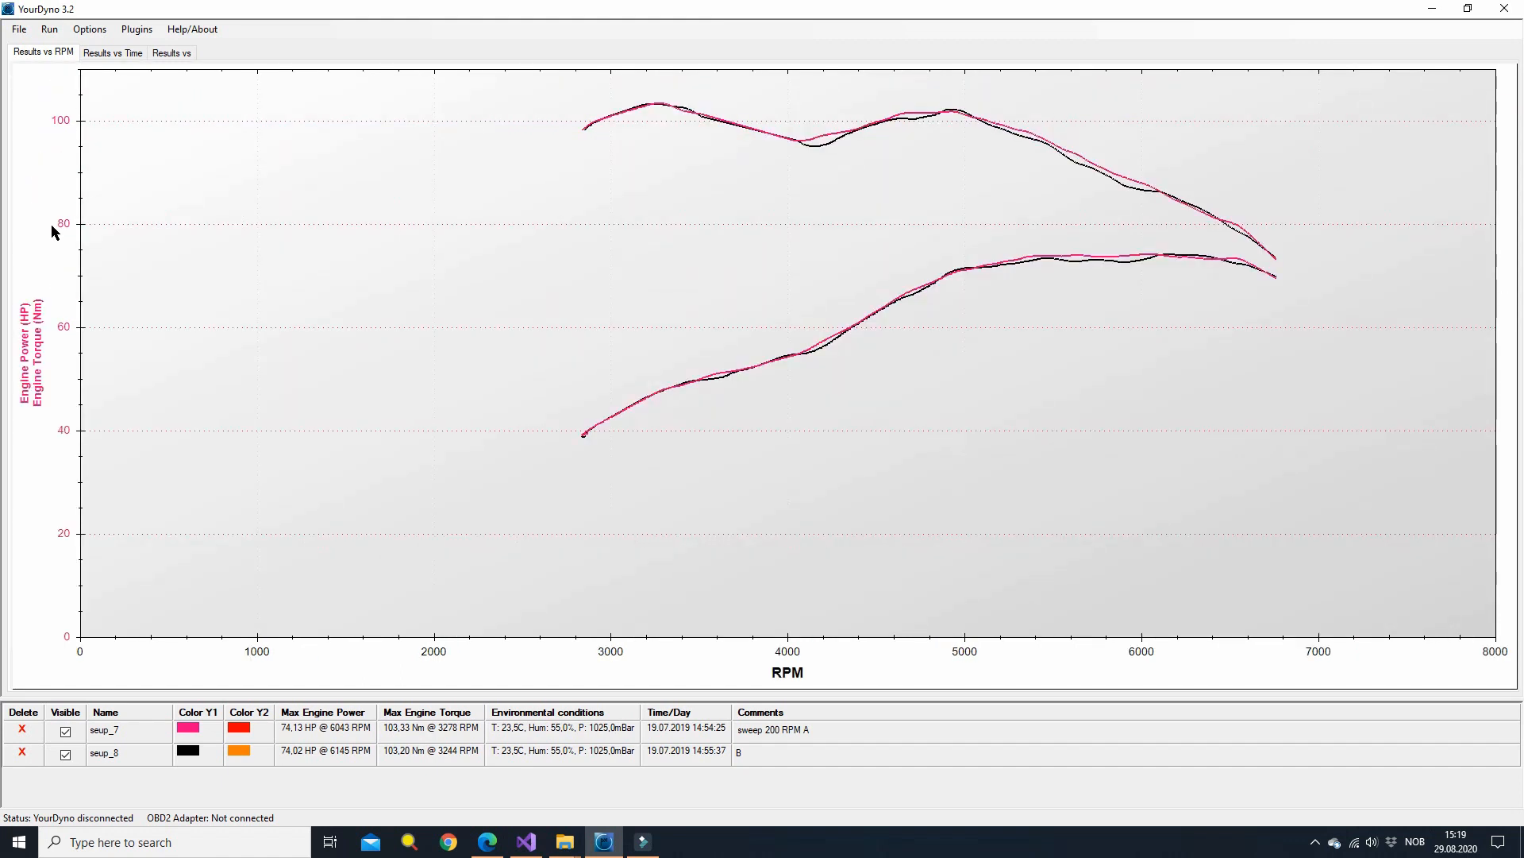
pyautogui.moveTo(38, 356)
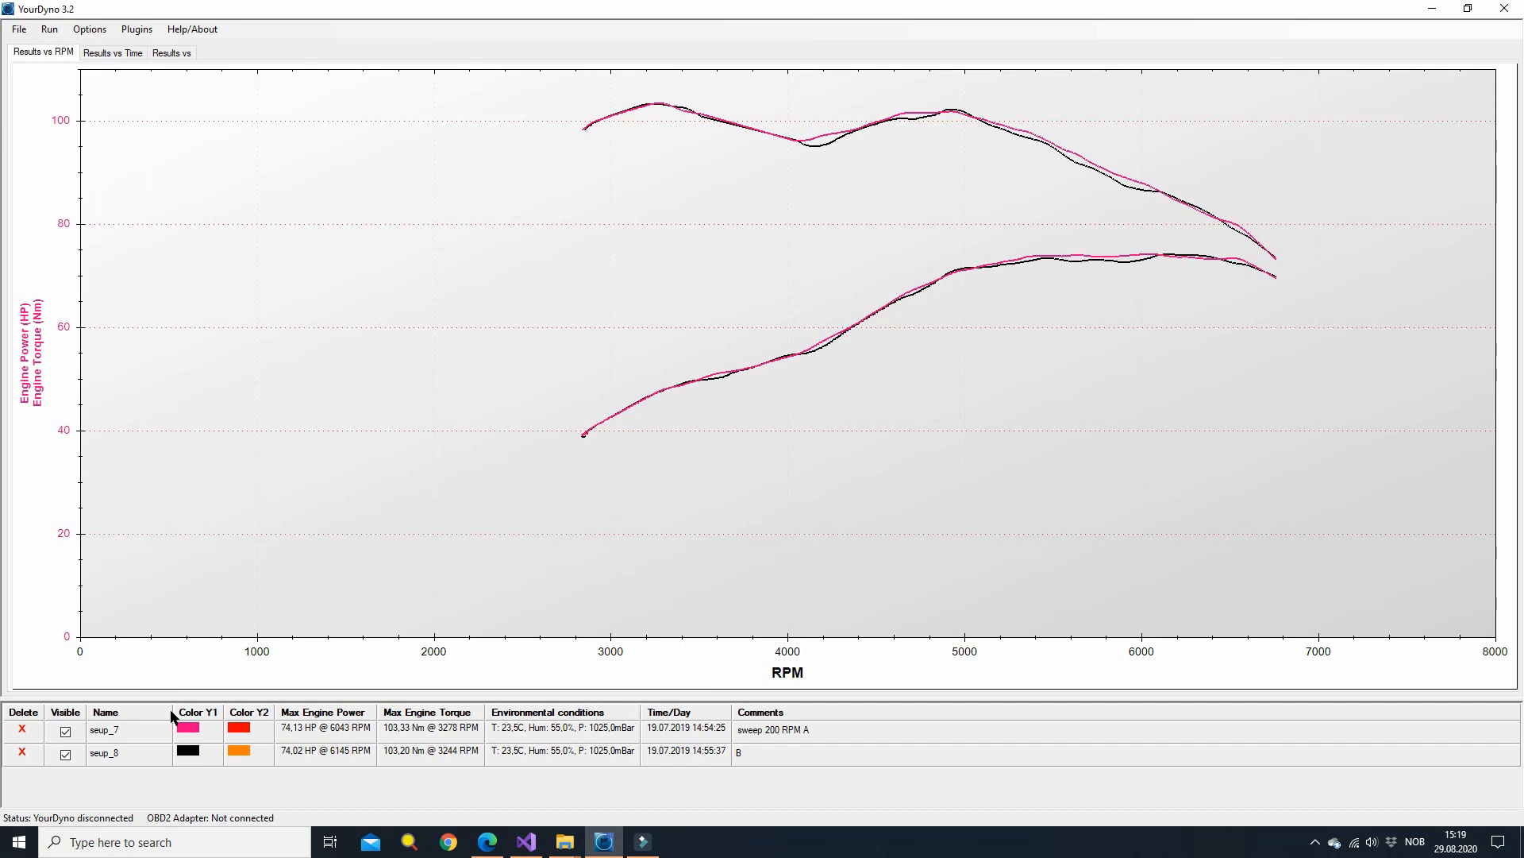
pyautogui.moveTo(137, 648)
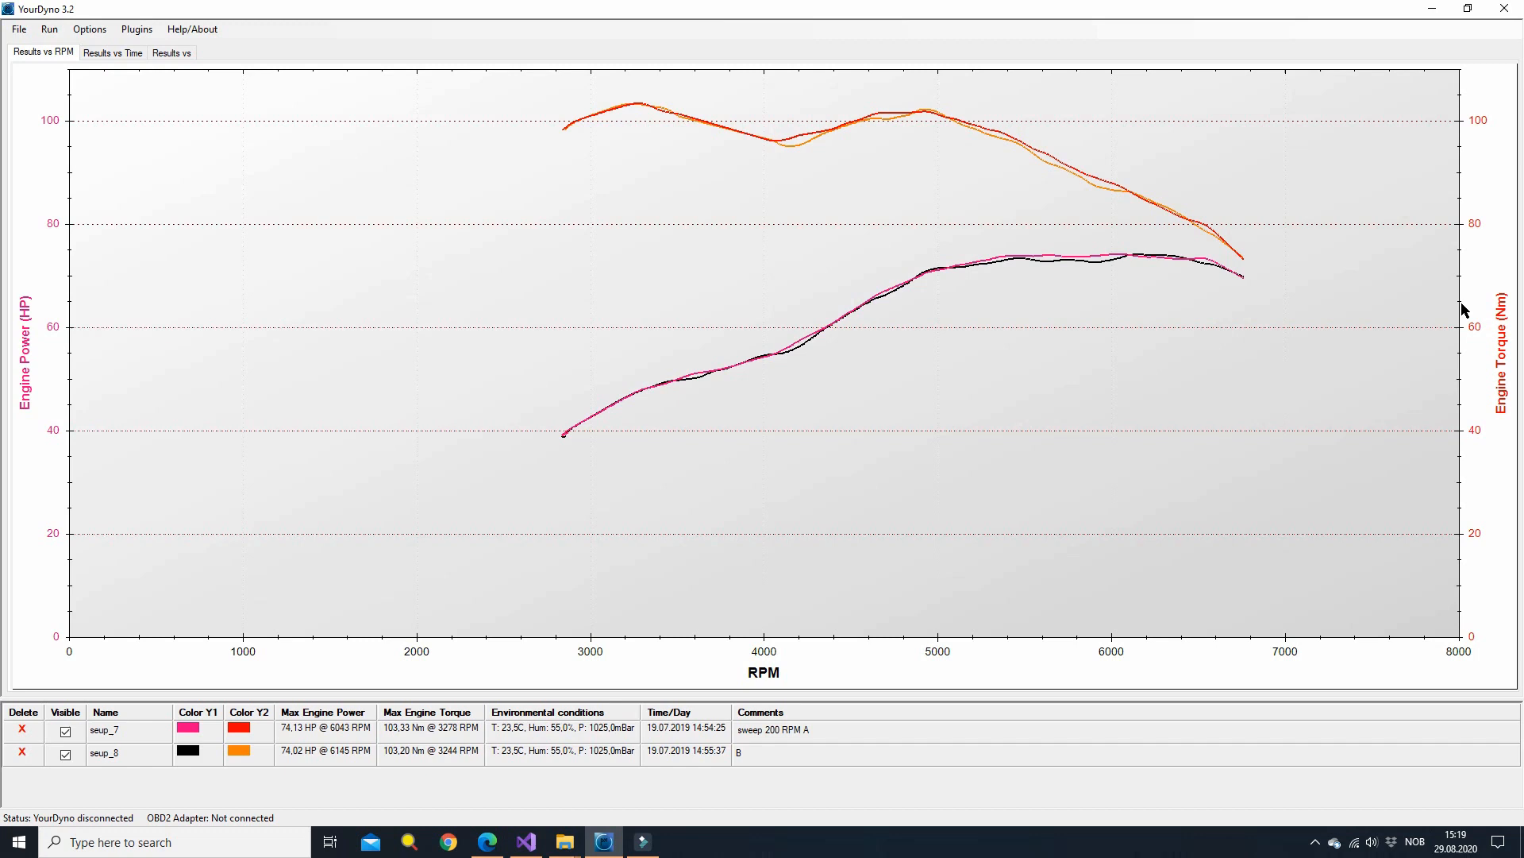
pyautogui.moveTo(1192, 297)
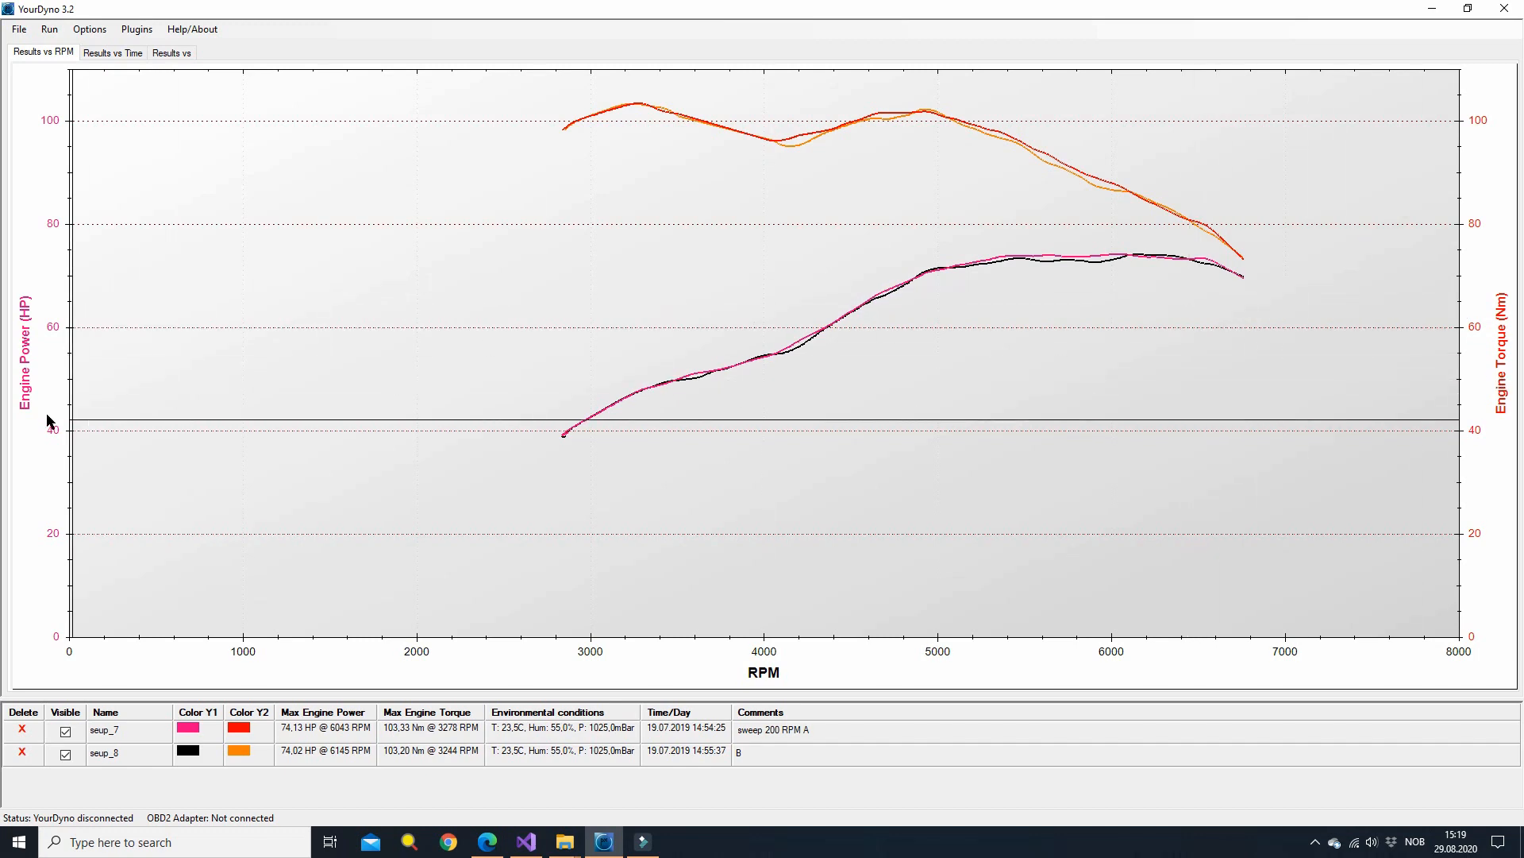
# Step: Synchronize the axes, reset them to default scale, then re-synchronize to one matching scale
pyautogui.rightClick(768, 265)
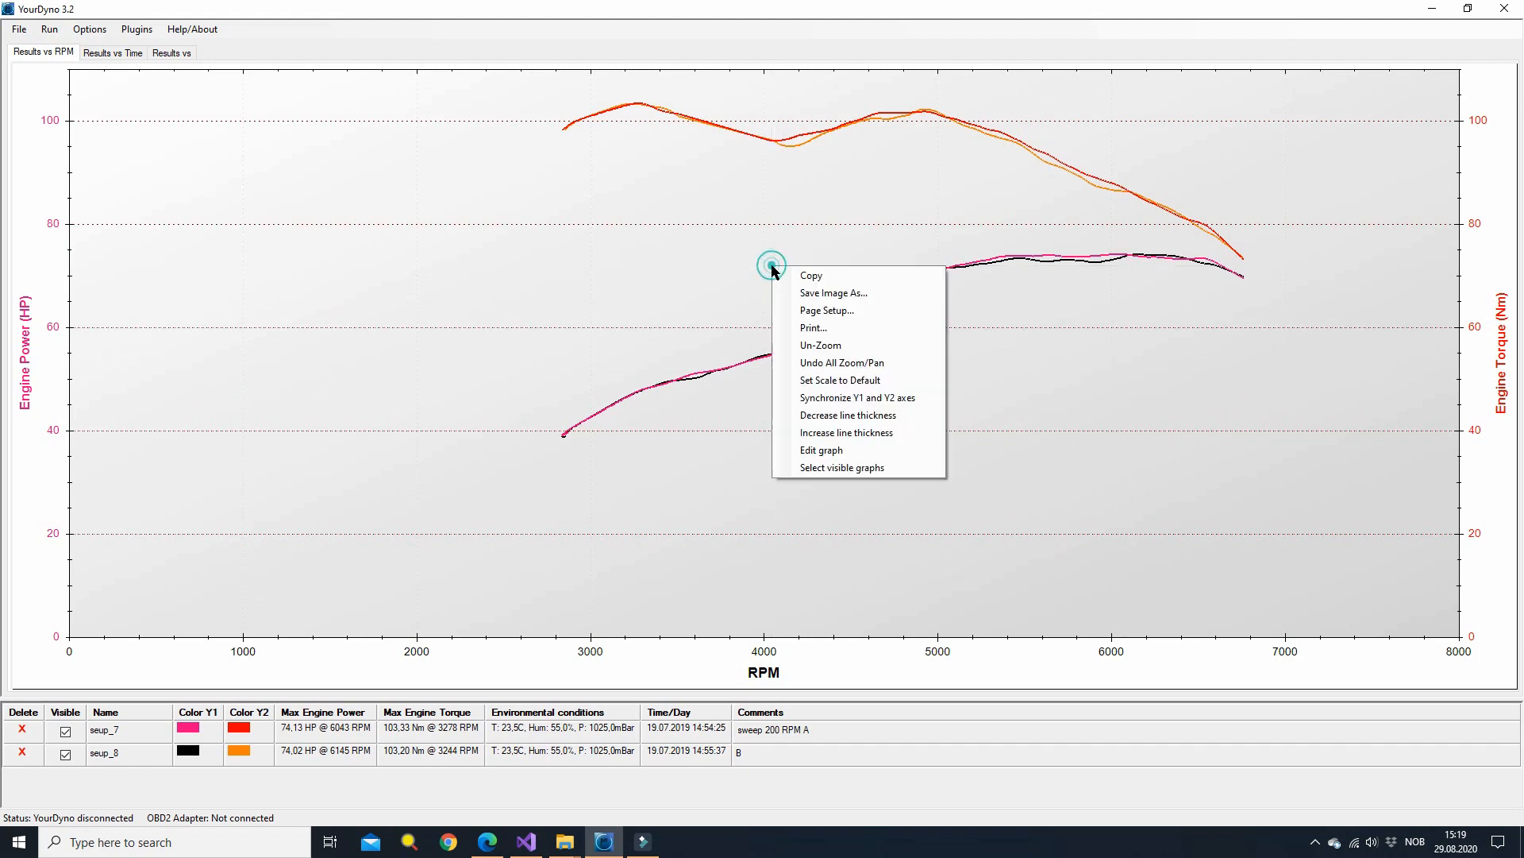
pyautogui.moveTo(886, 397)
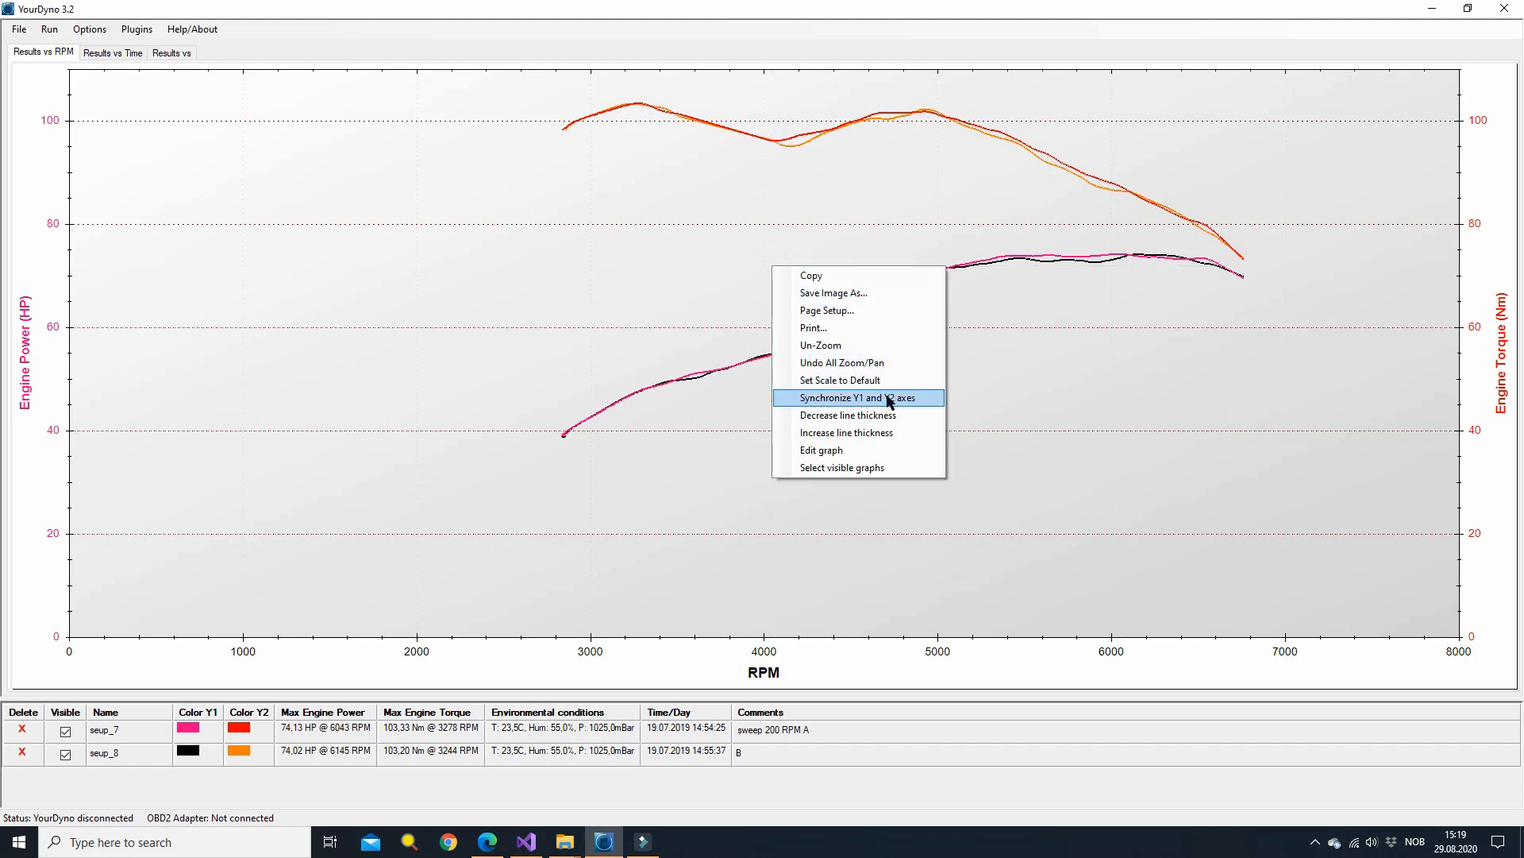
pyautogui.click(856, 397)
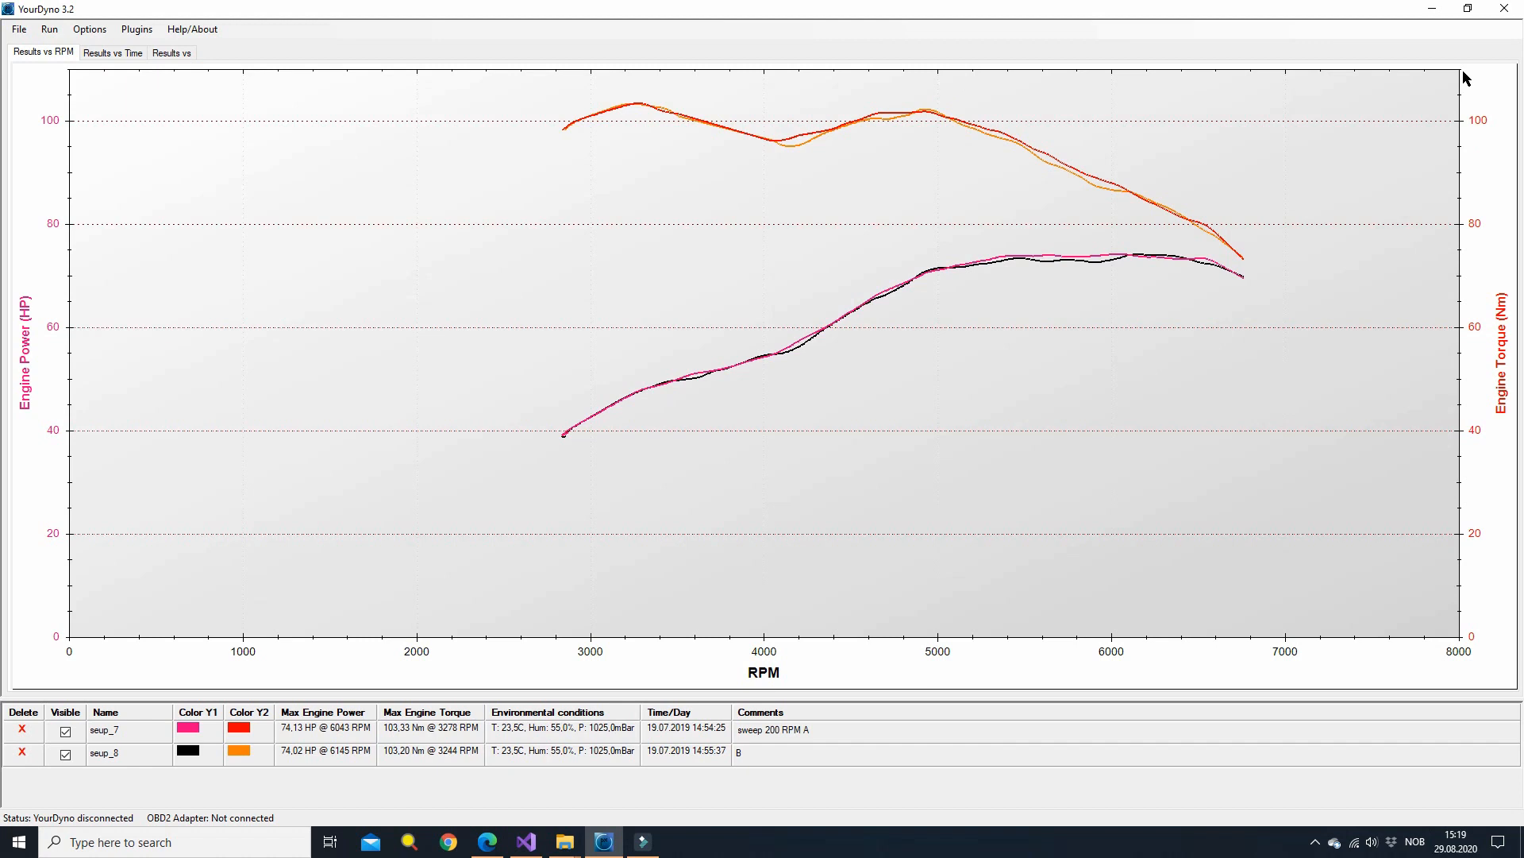
pyautogui.moveTo(24, 352)
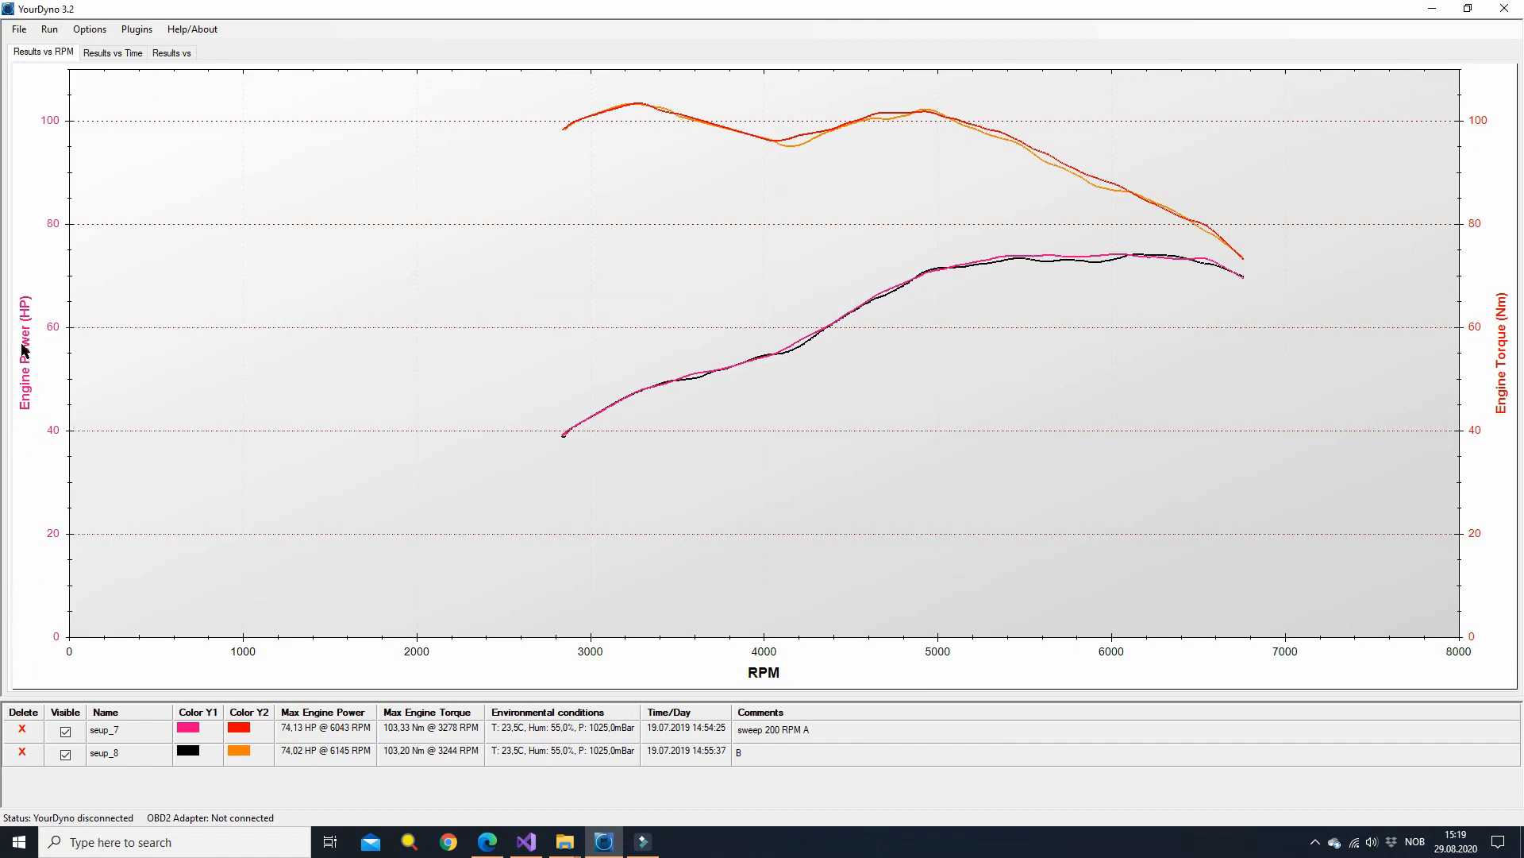
pyautogui.rightClick(786, 219)
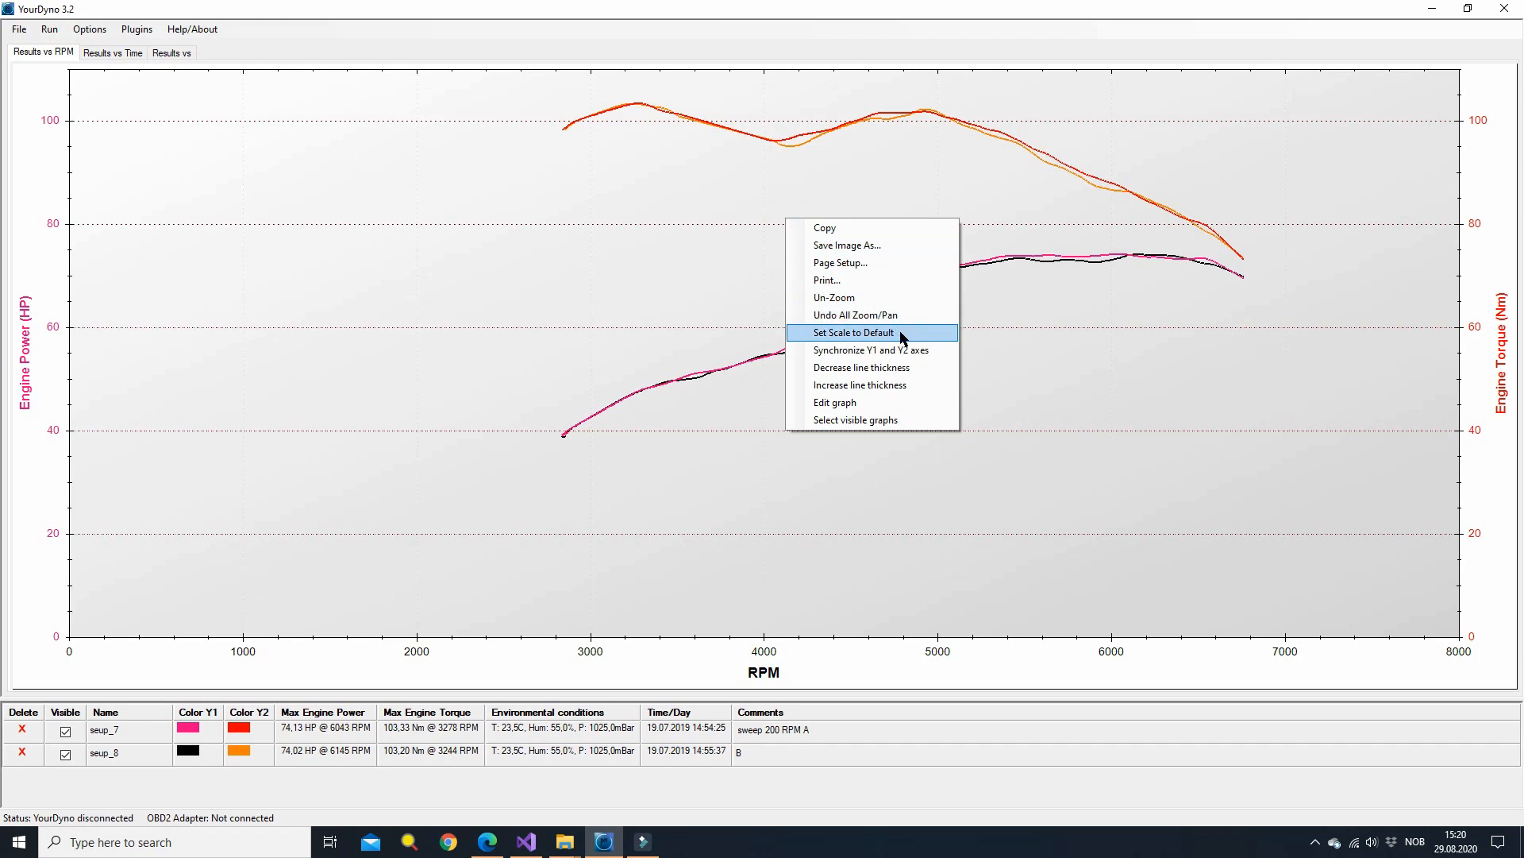
pyautogui.click(851, 332)
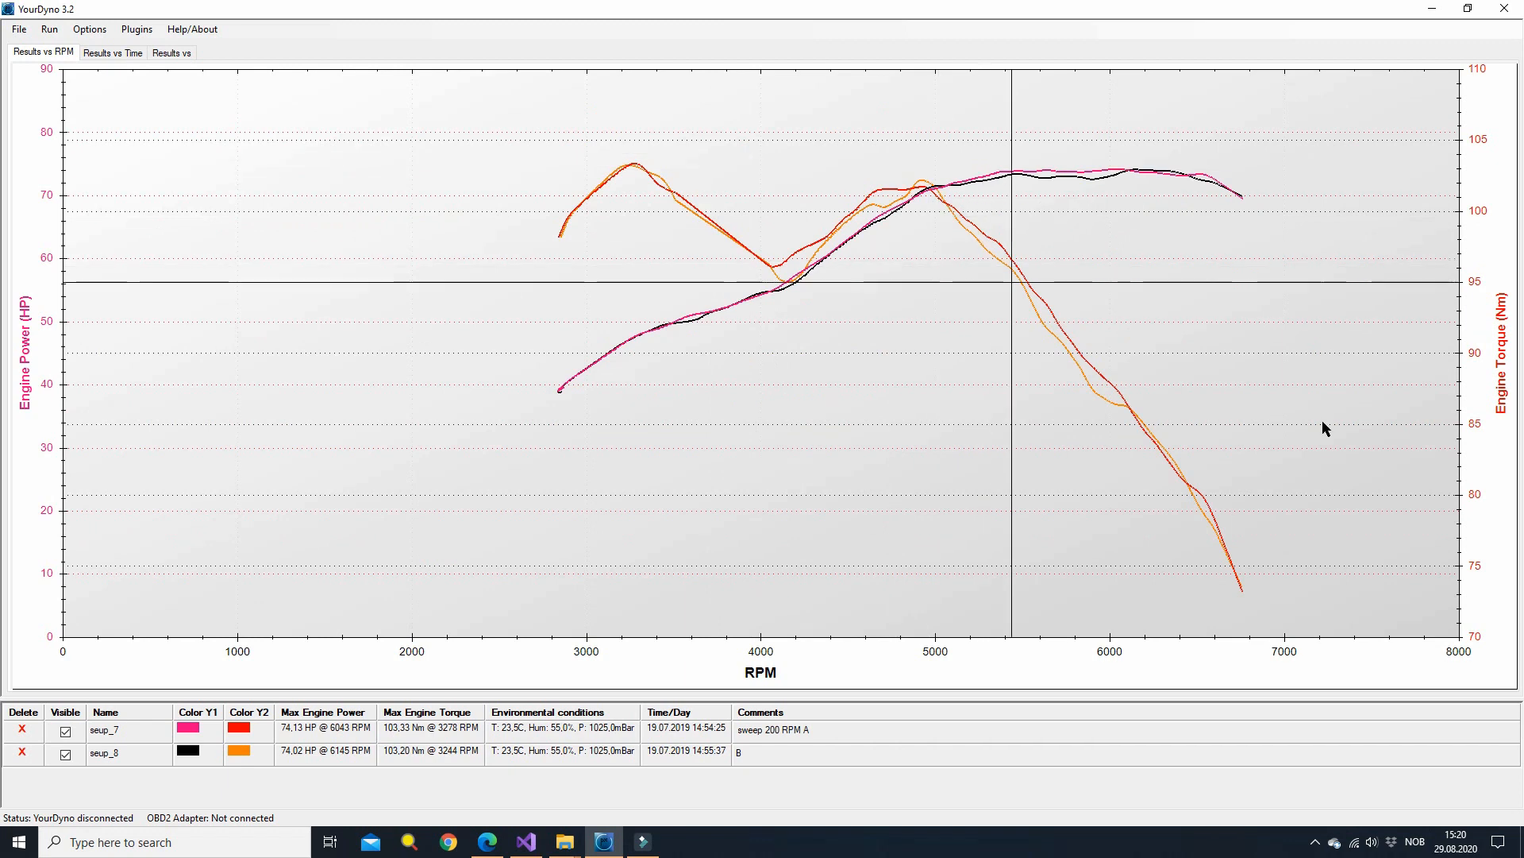
pyautogui.moveTo(1498, 643)
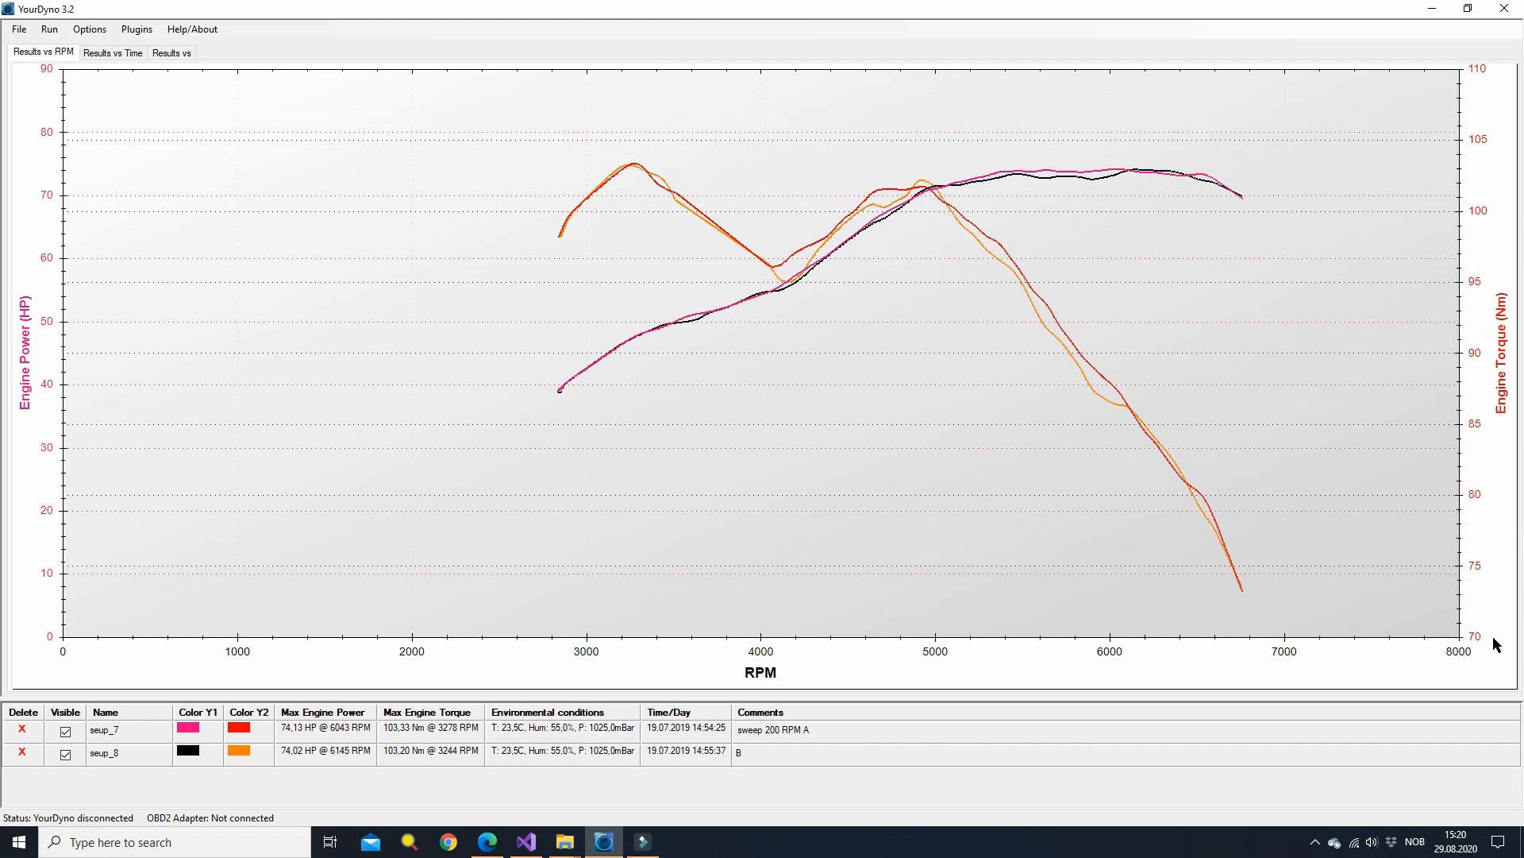
pyautogui.moveTo(19, 440)
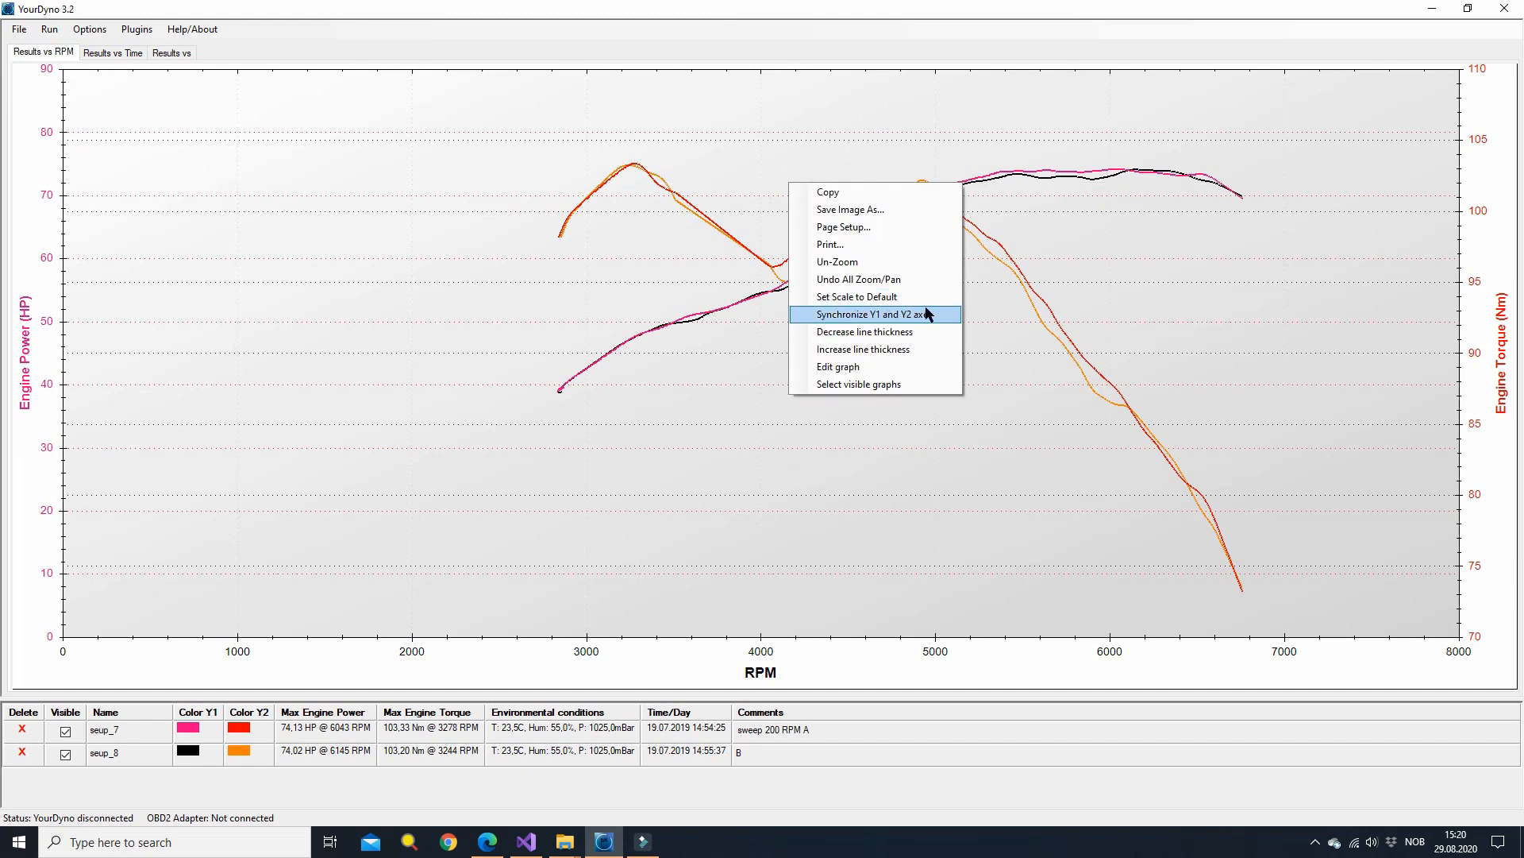
pyautogui.click(868, 315)
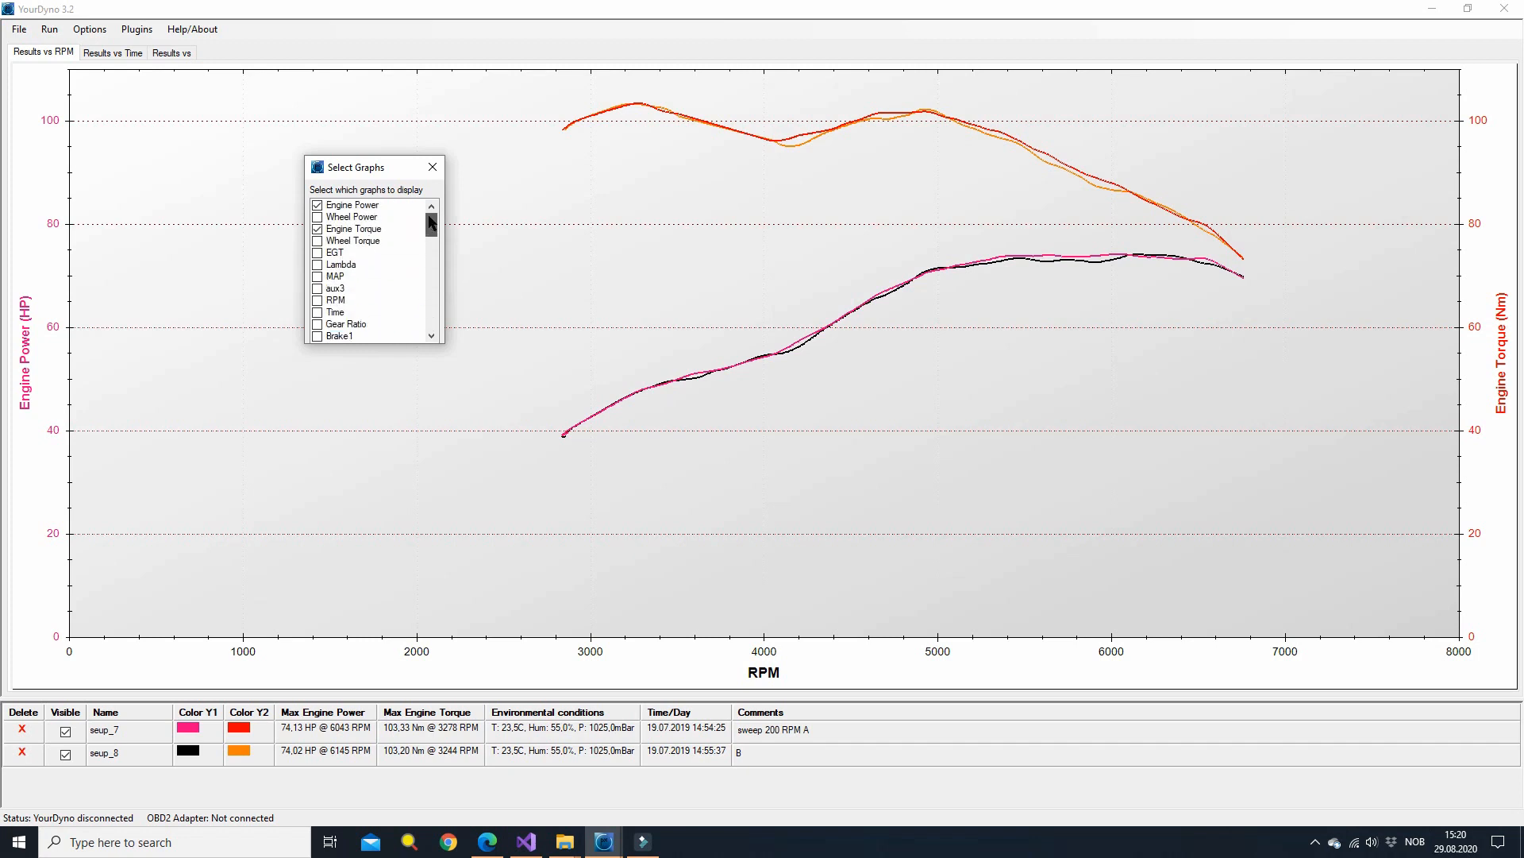
# Step: Enable the Brake1 and Brake2 graphs so they show on a second chart below the main plot
pyautogui.scroll(-3)
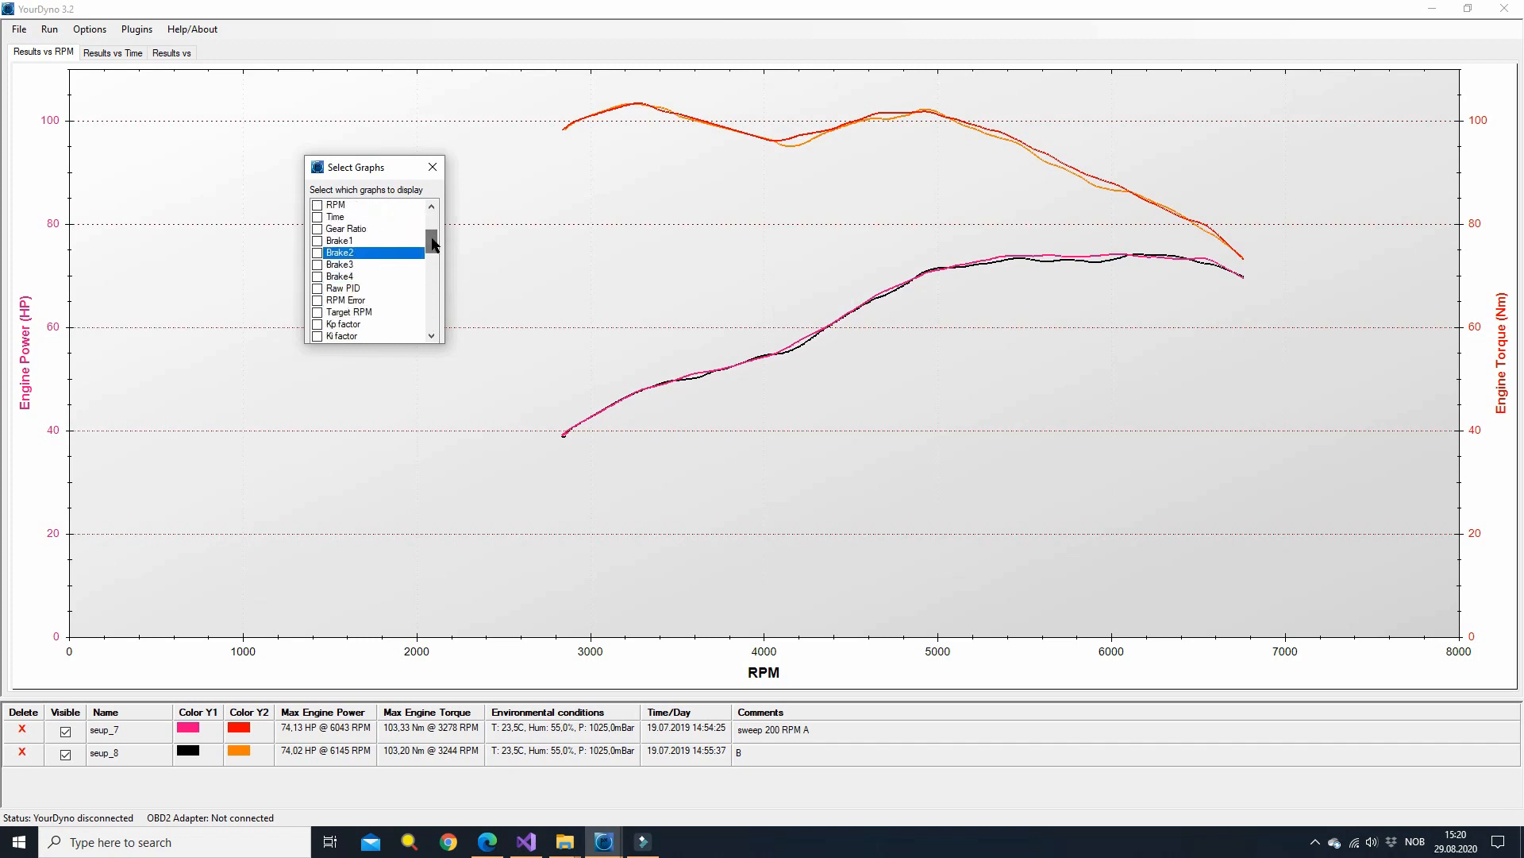
pyautogui.click(316, 239)
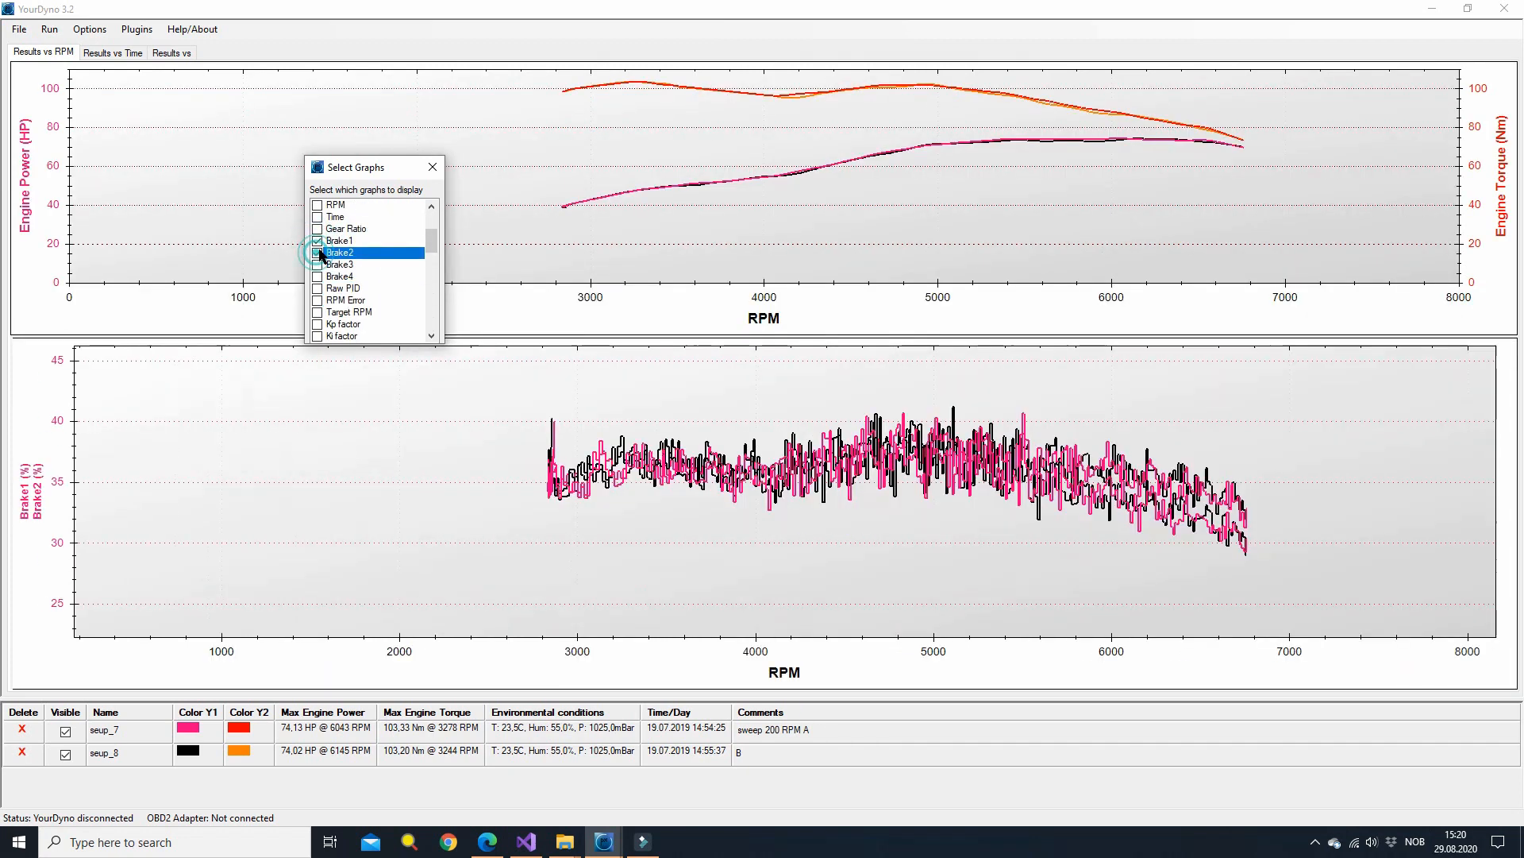
pyautogui.click(432, 167)
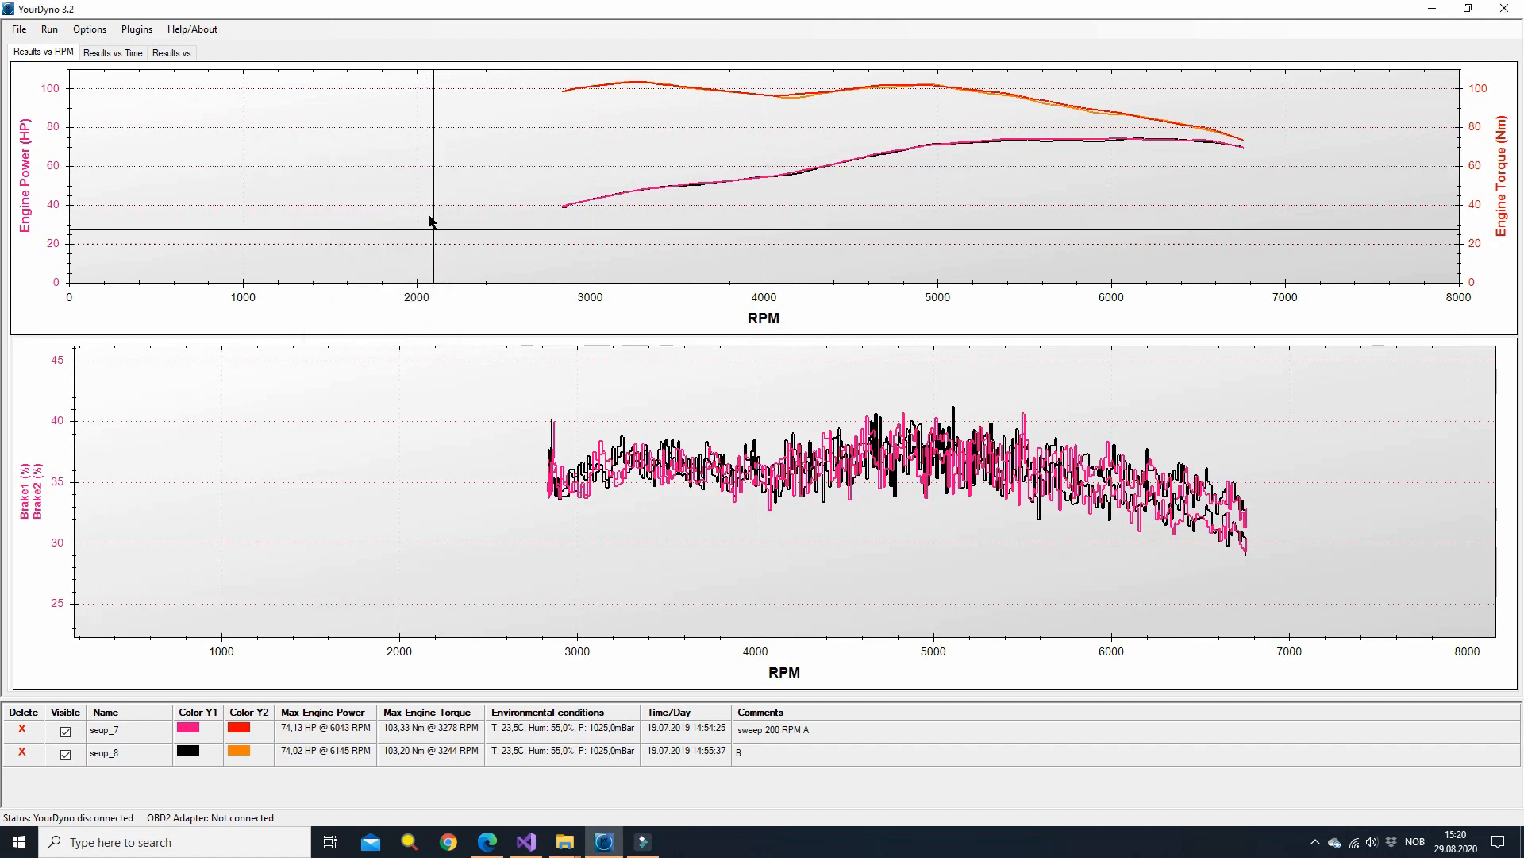
pyautogui.moveTo(513, 514)
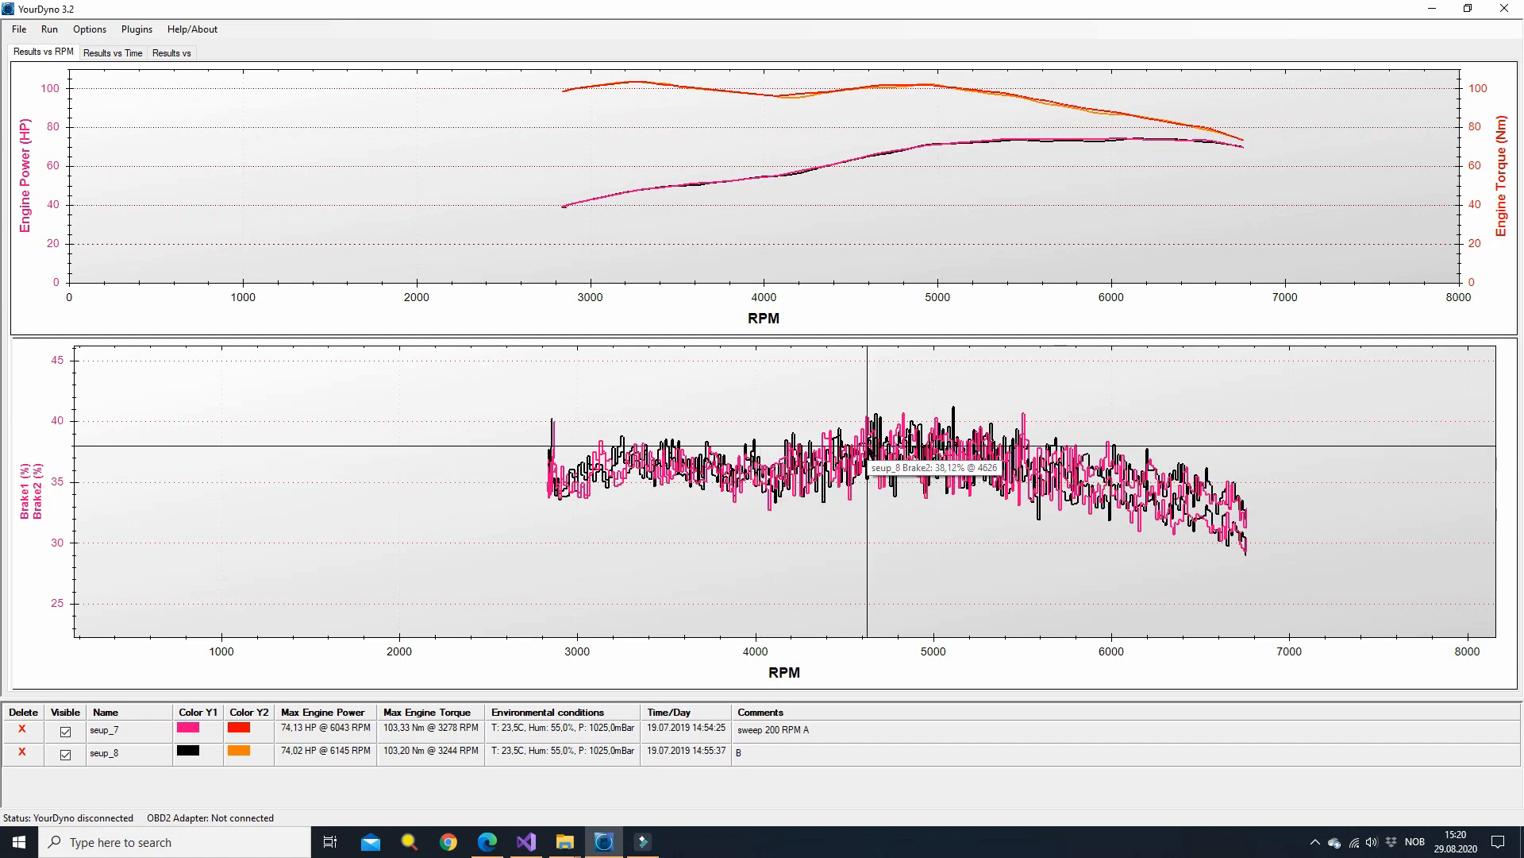
pyautogui.moveTo(24, 503)
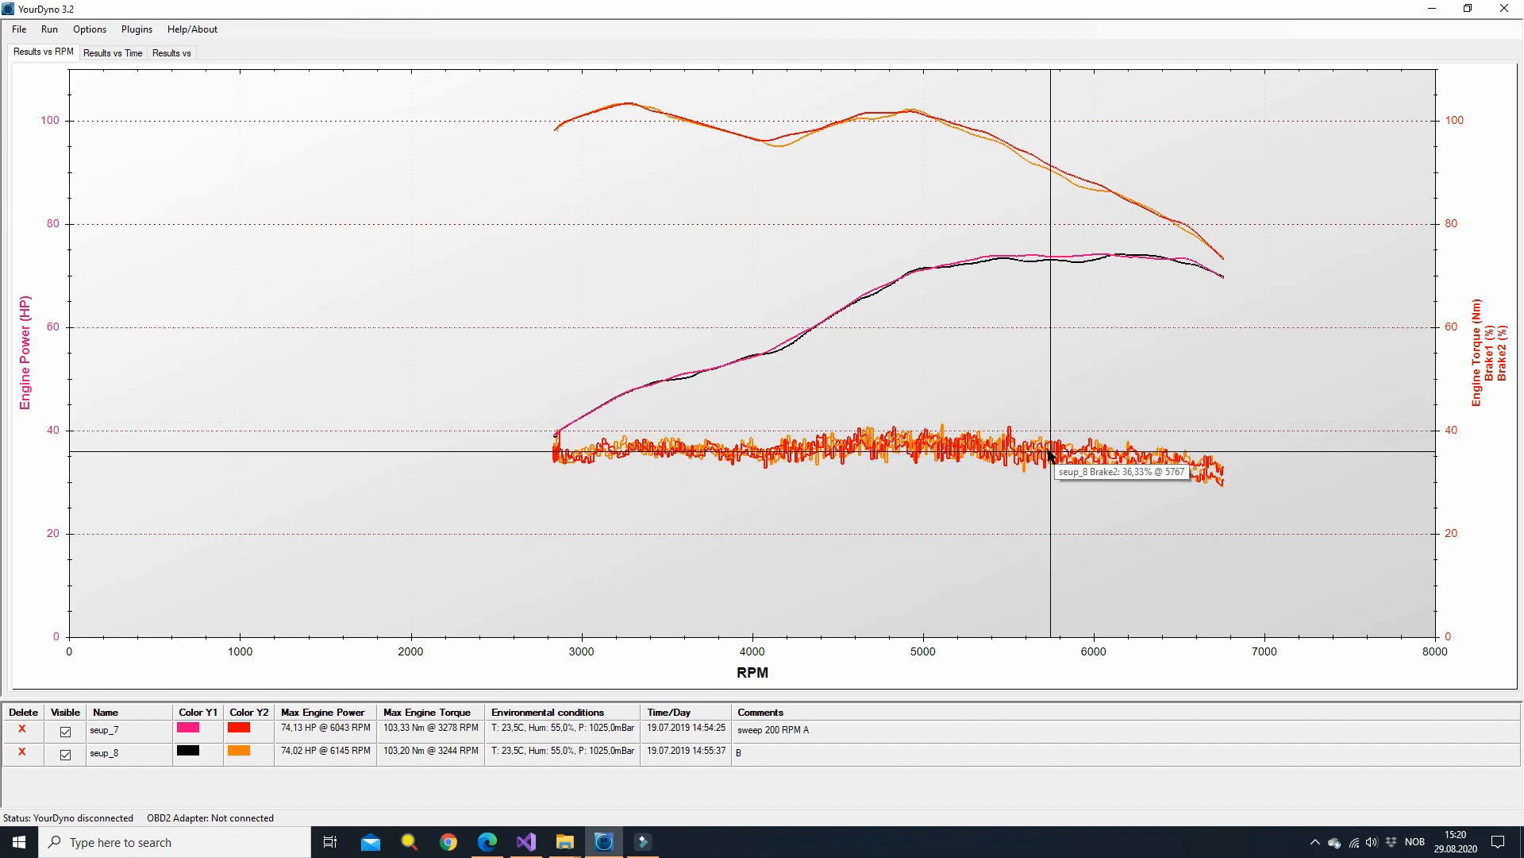
pyautogui.moveTo(1048, 459)
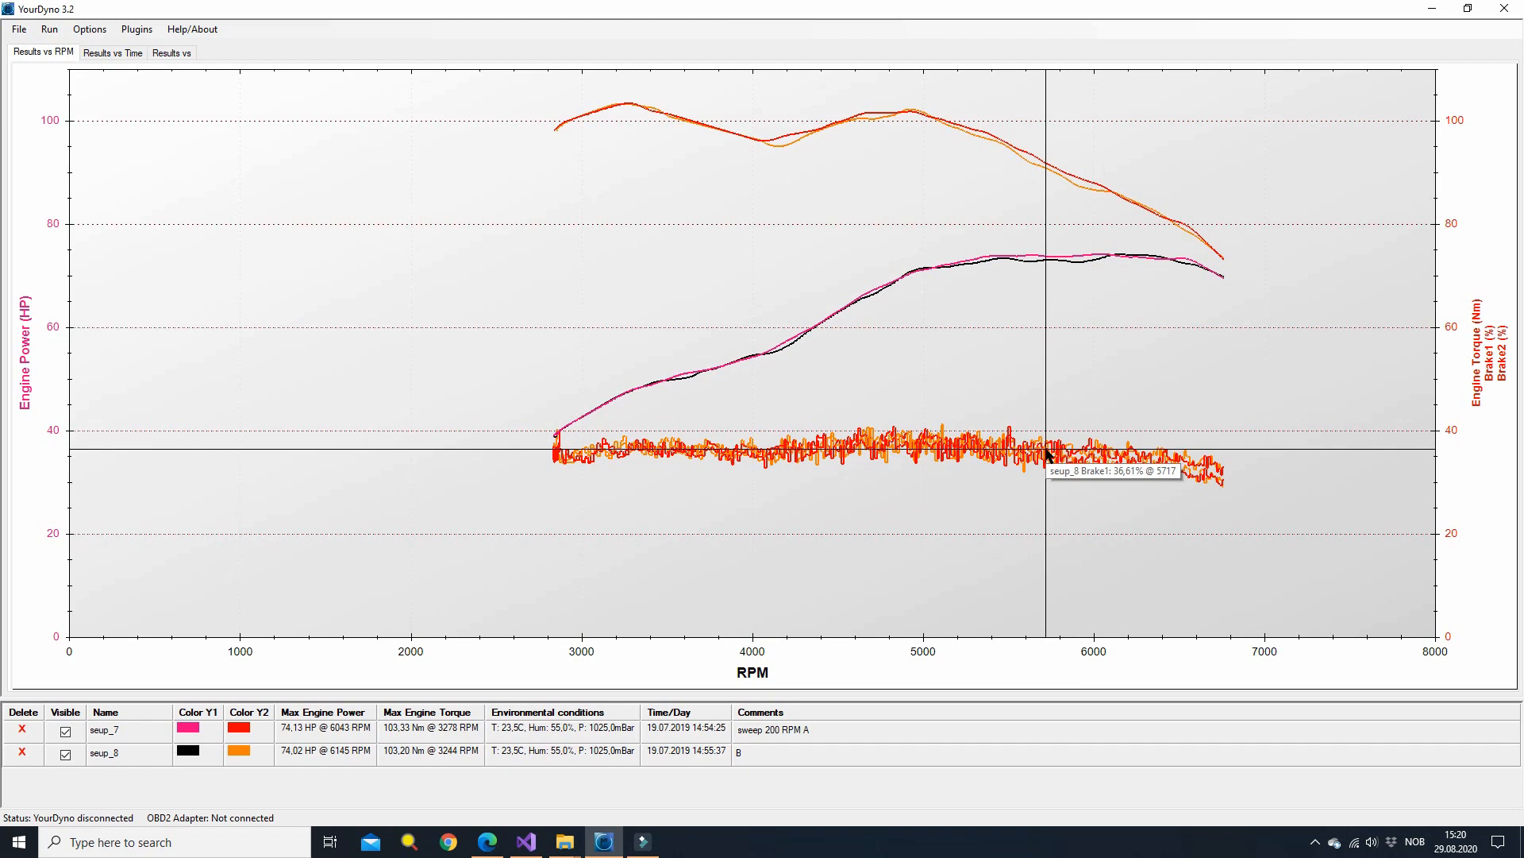
pyautogui.moveTo(1490, 372)
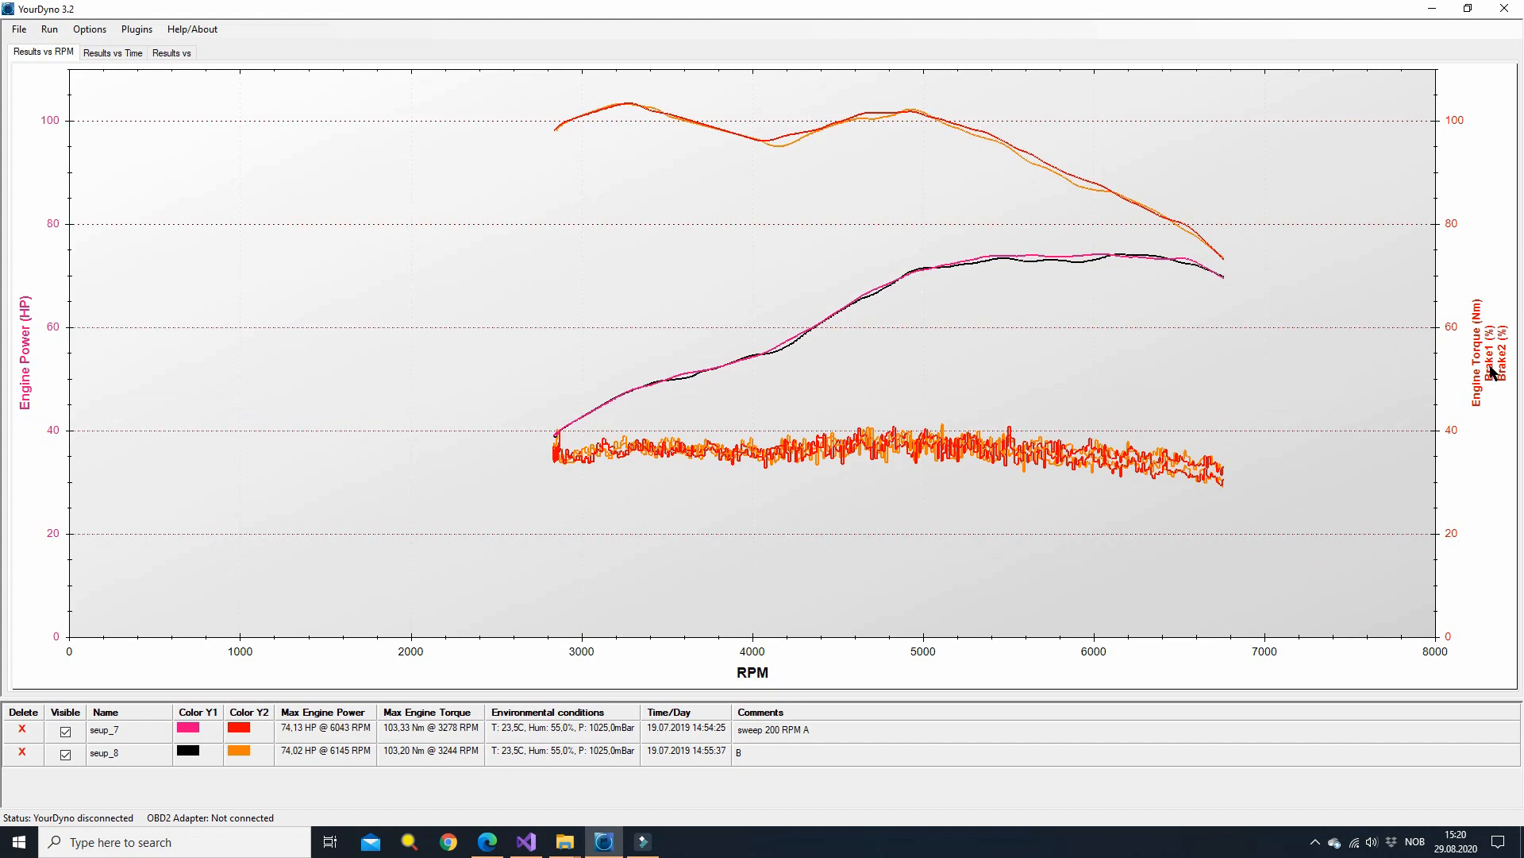